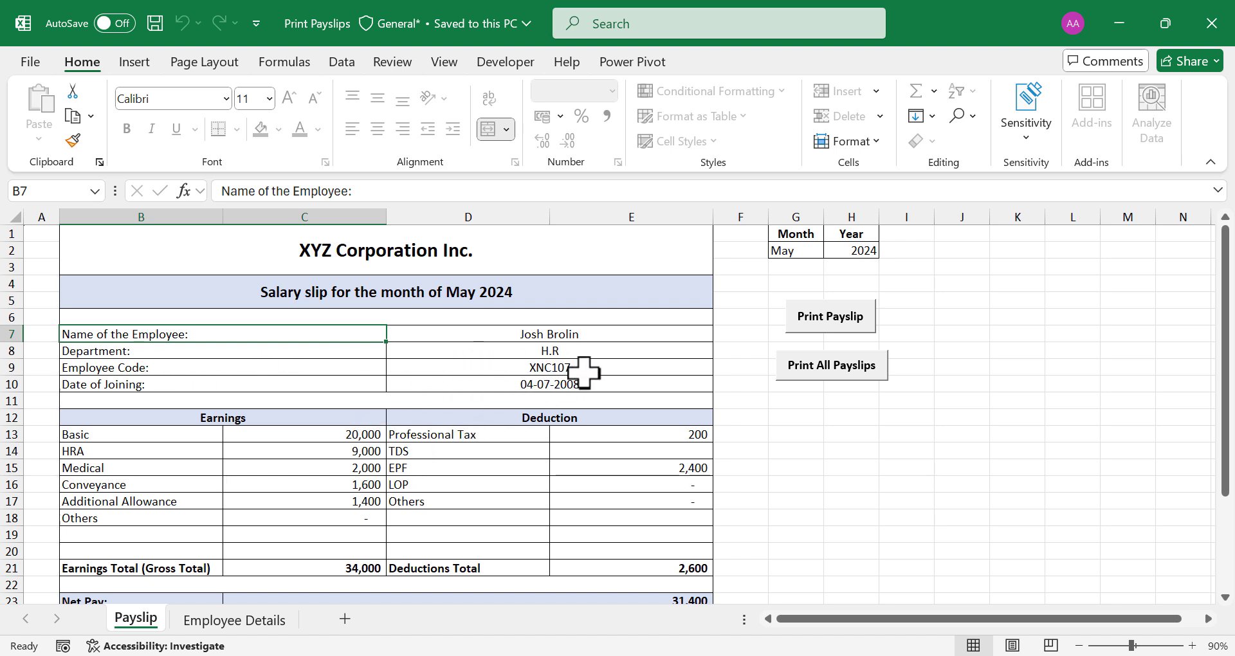
Choose employee code XNC119 from the D9 dropdown to refresh the payslip.
left_click(718, 368)
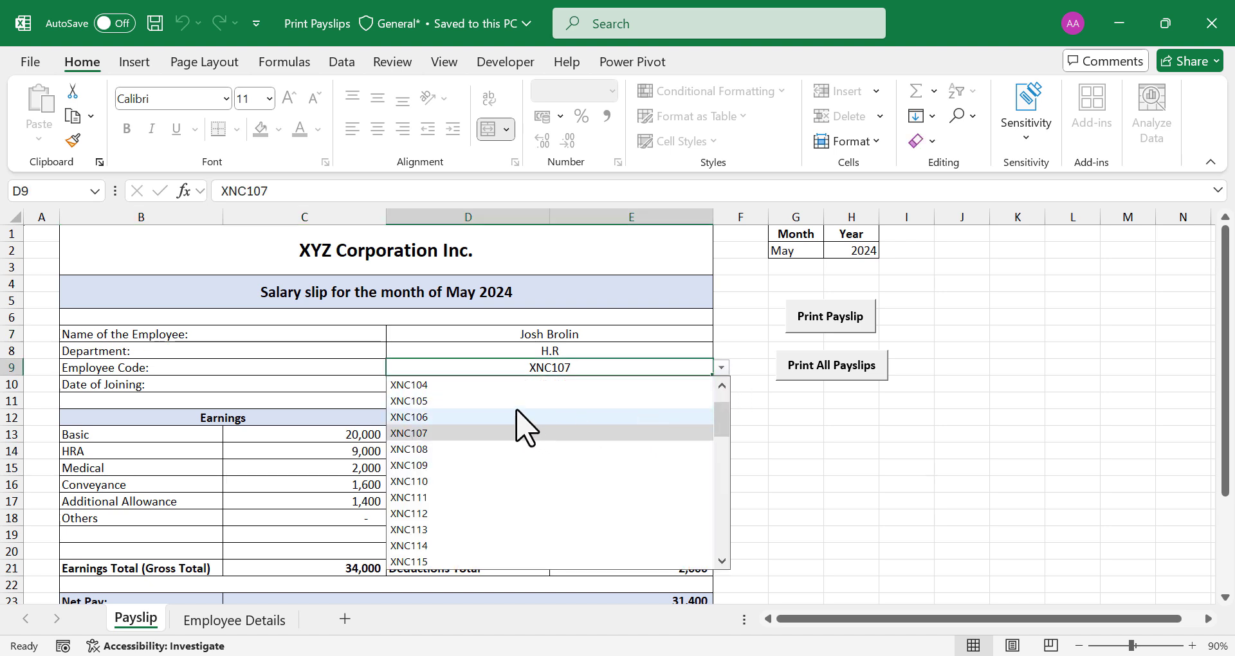
left_click_drag(719, 409, 720, 485)
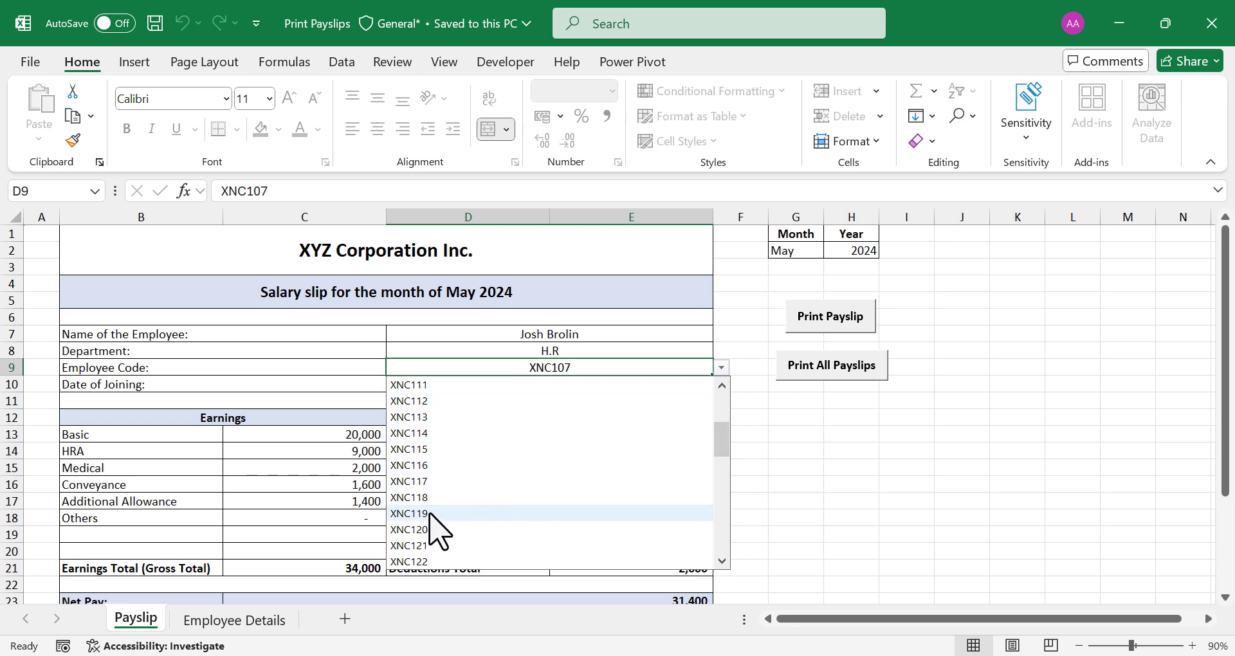
left_click(407, 514)
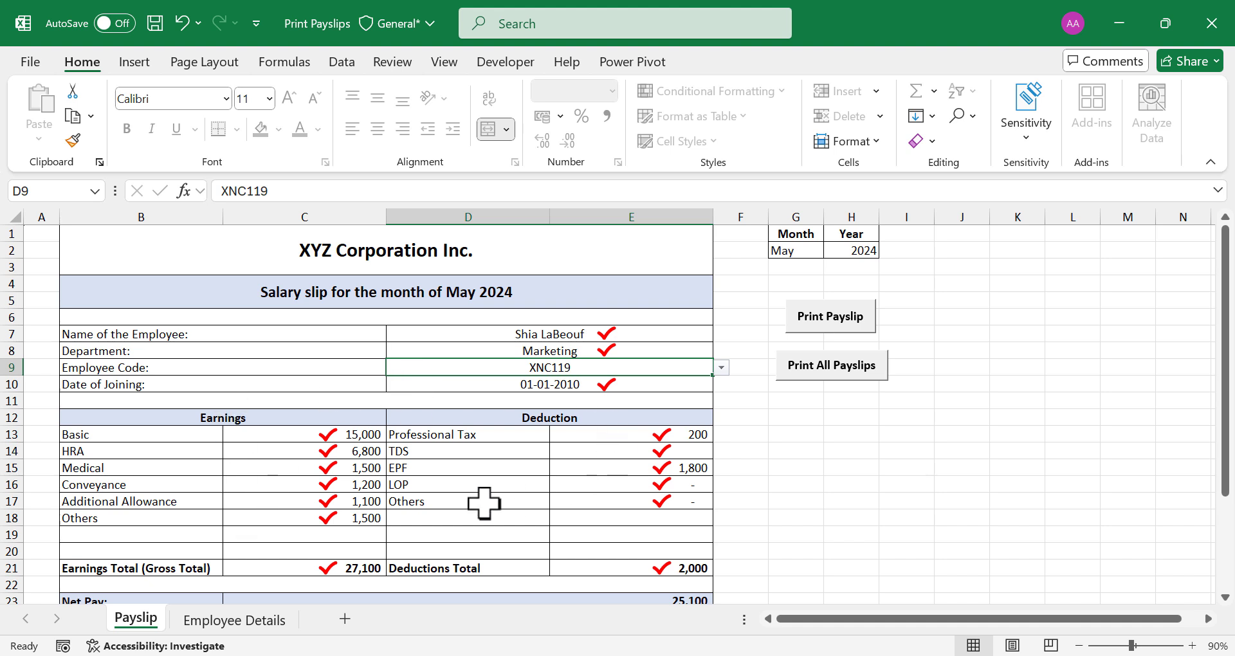
mouse_move(537, 338)
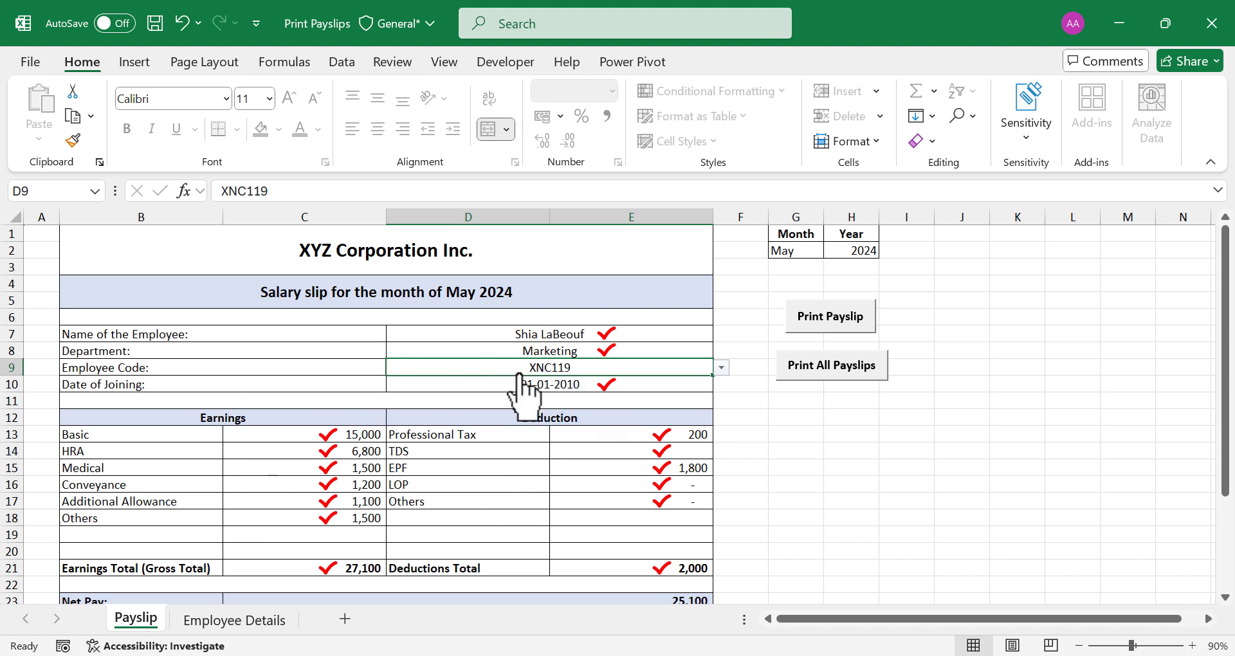
mouse_move(566, 390)
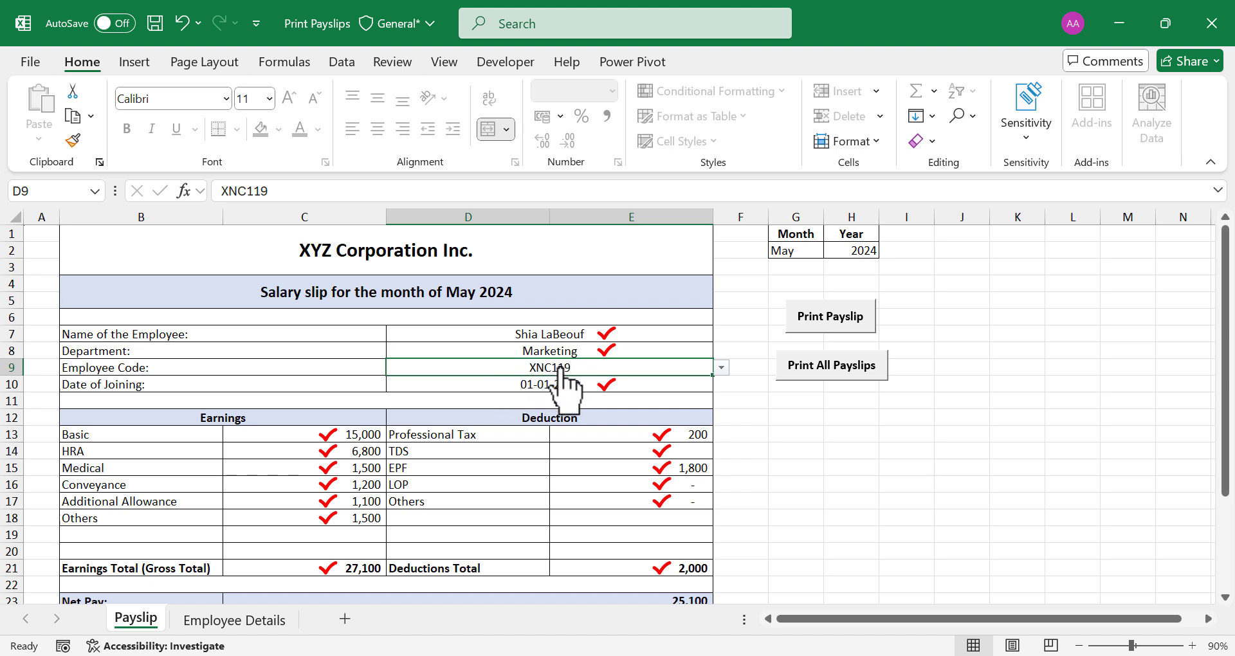
Choose employee code XNC142 so the payslip shows Emma Stone's details.
left_click(718, 367)
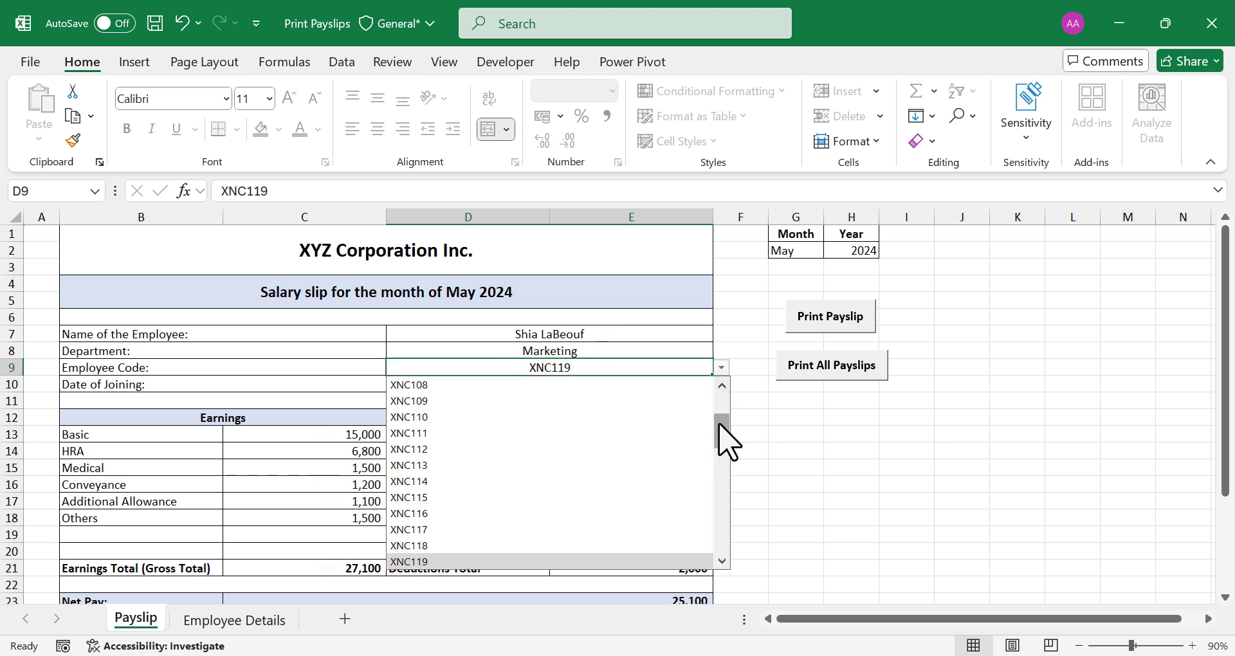
scroll("down", 3)
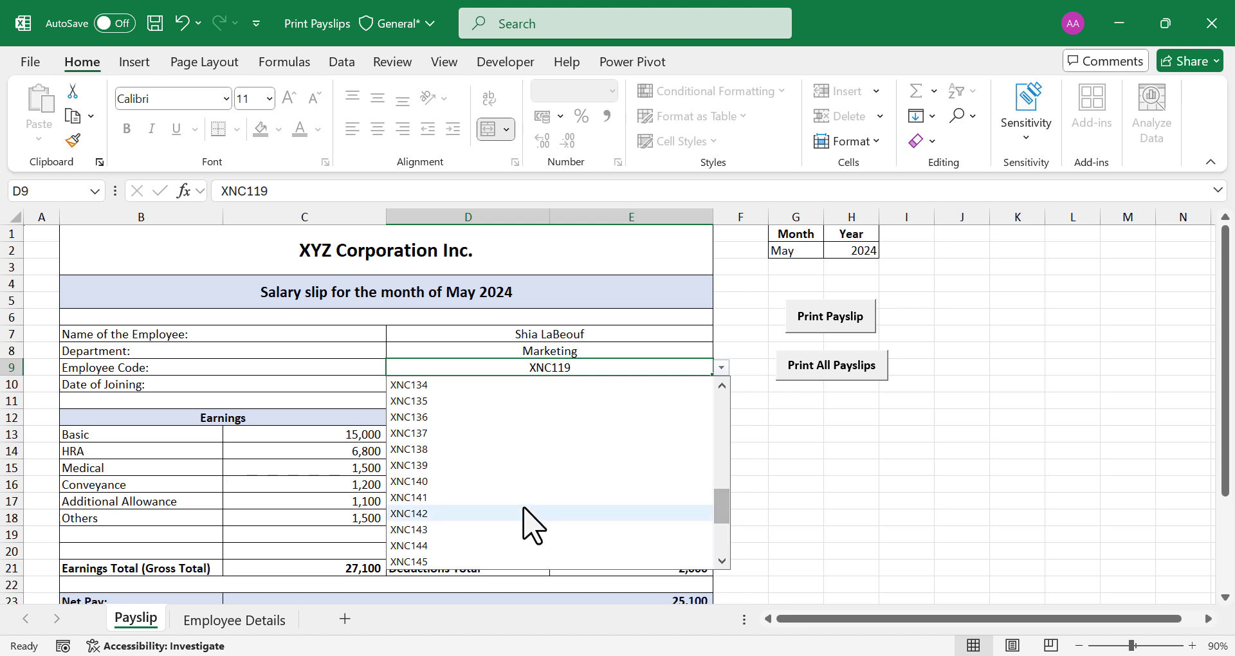
left_click(409, 513)
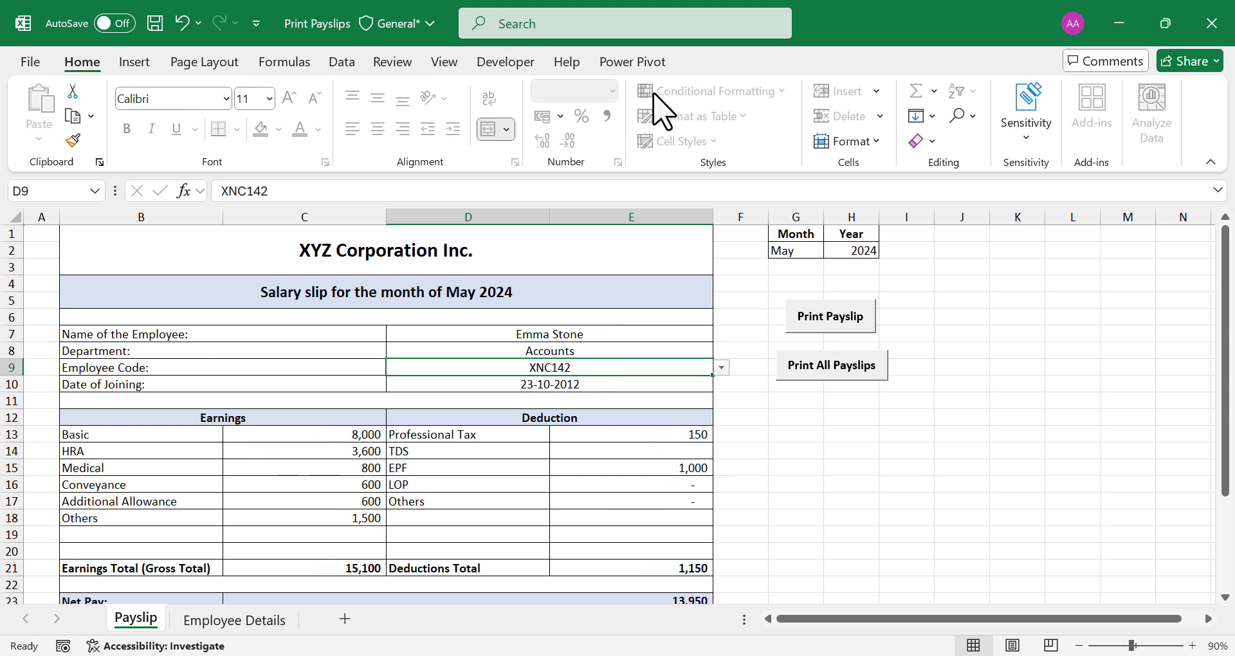
mouse_move(432, 507)
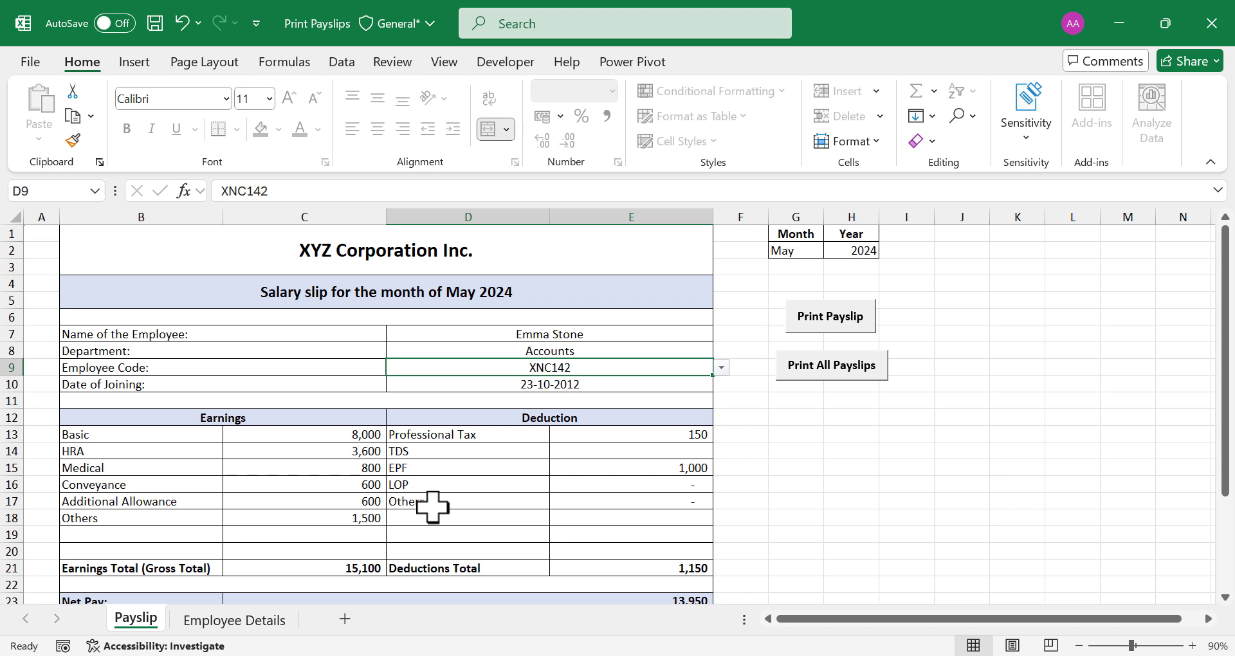
Attempt to edit a payslip cell, triggering and dismissing the protected-sheet warning.
left_click(549, 368)
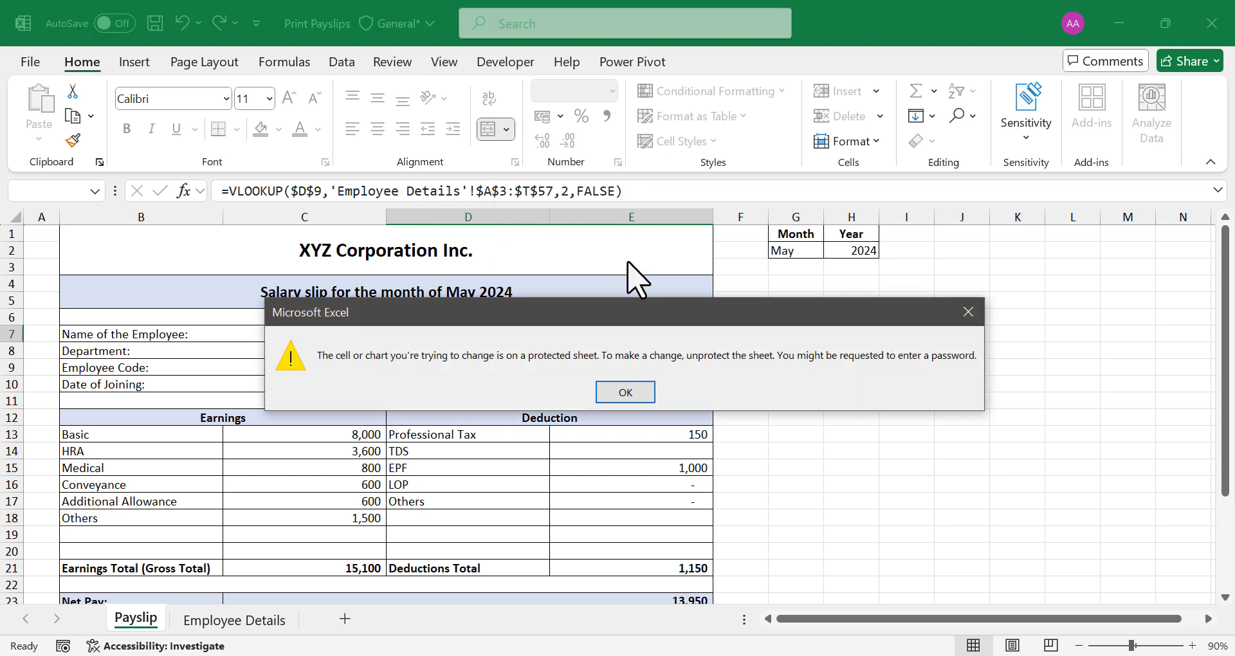
mouse_move(433, 386)
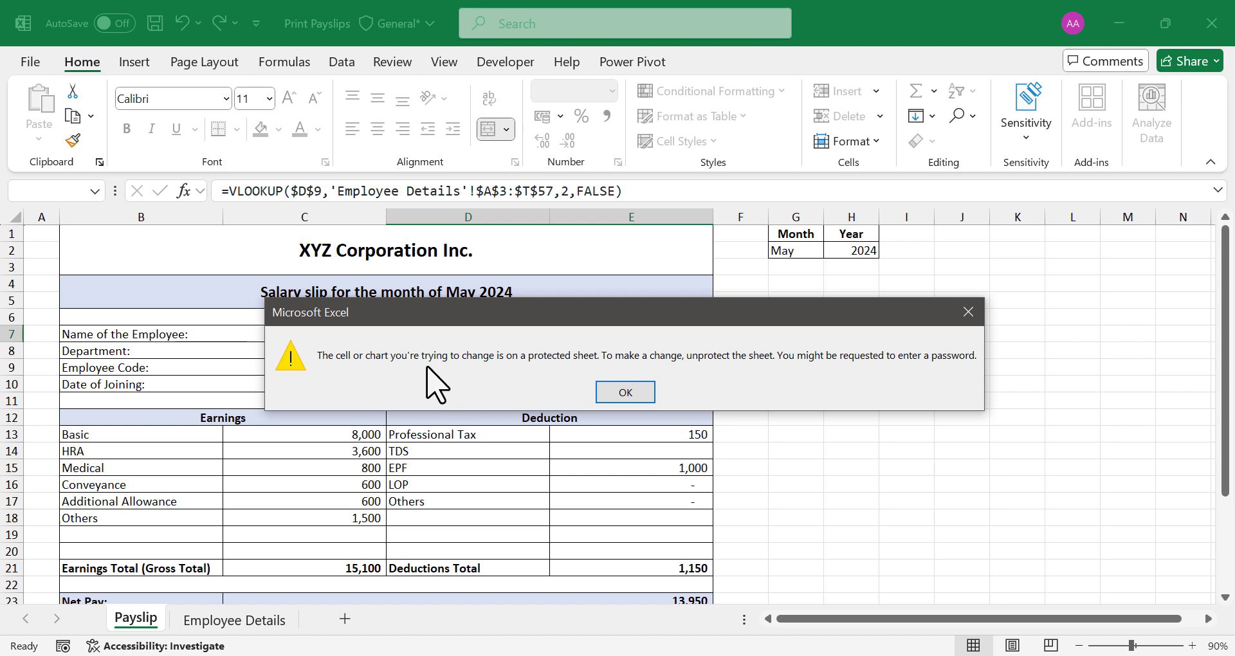
mouse_move(562, 381)
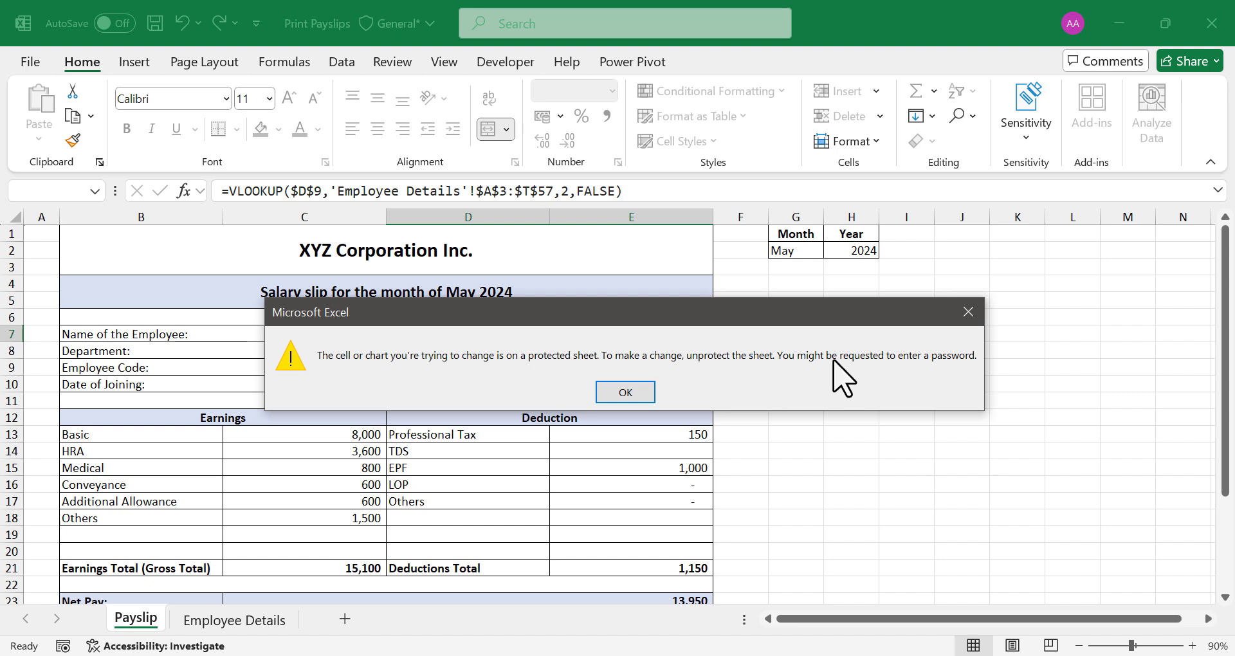
mouse_move(766, 422)
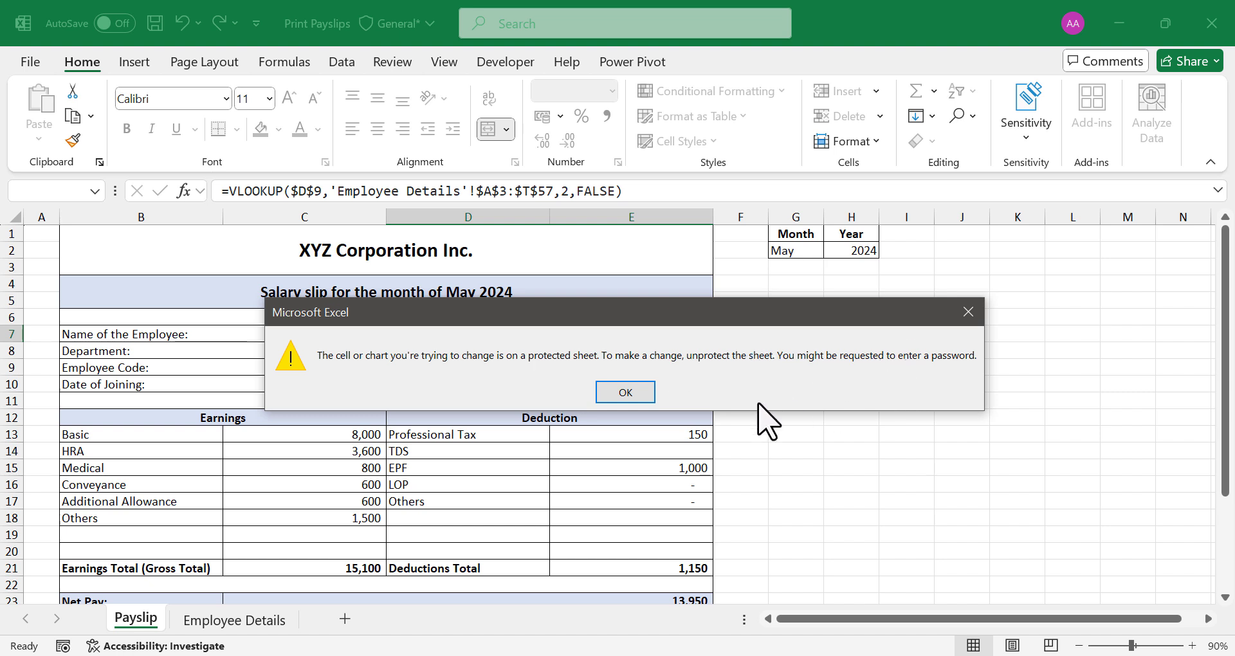
left_click(625, 391)
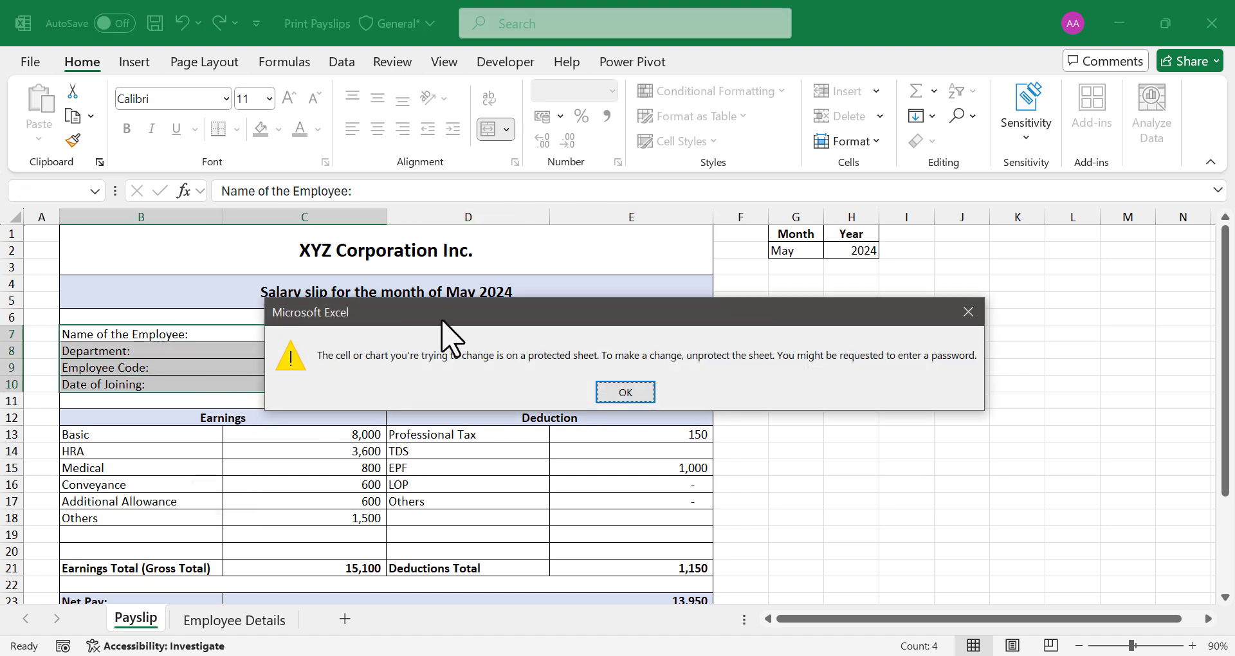
Dismiss the warning and close the Print Payslips workbook without saving.
left_click(625, 391)
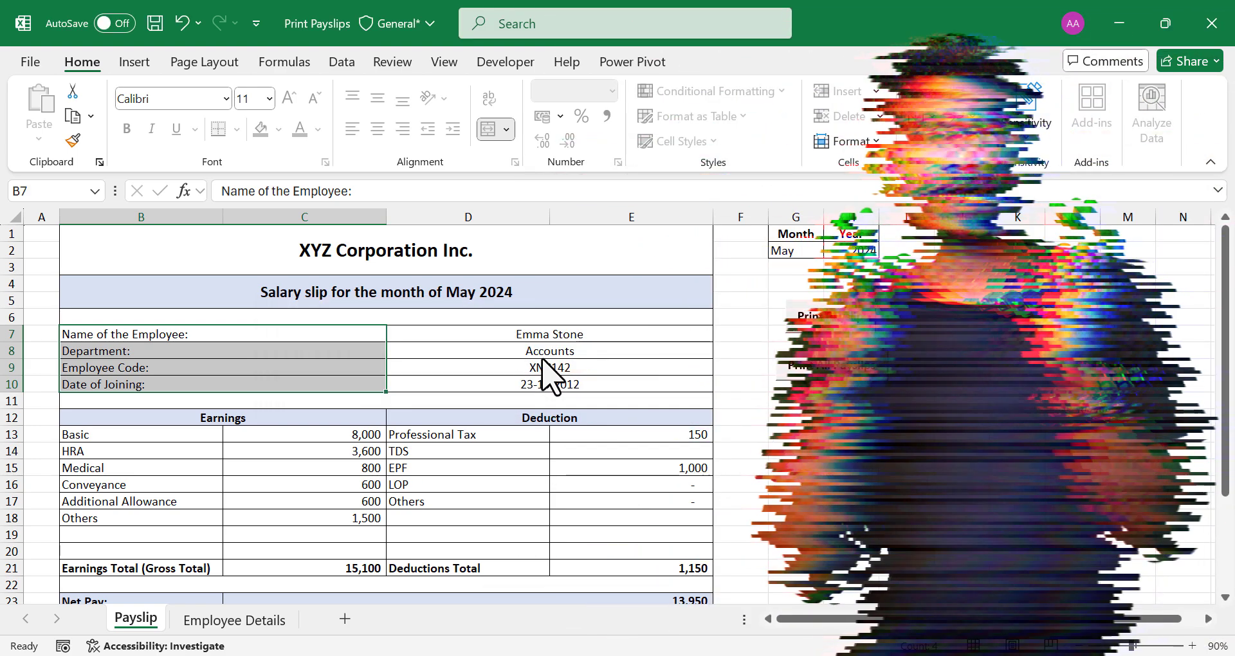
left_click(549, 367)
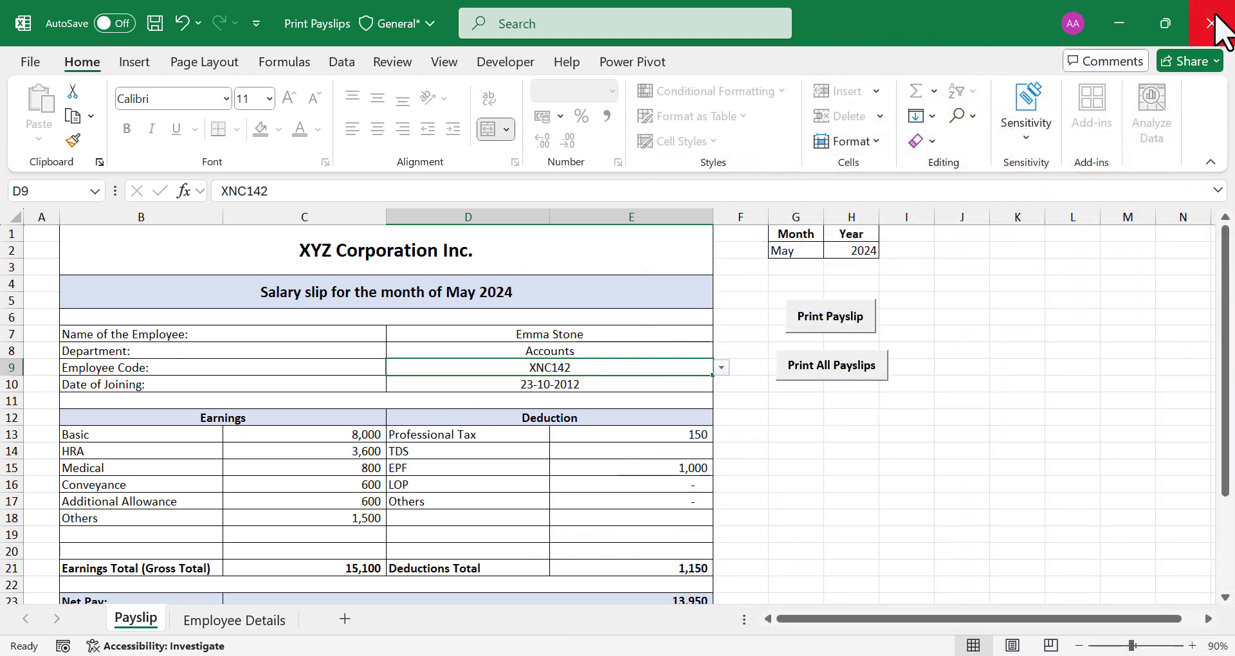
left_click(1212, 23)
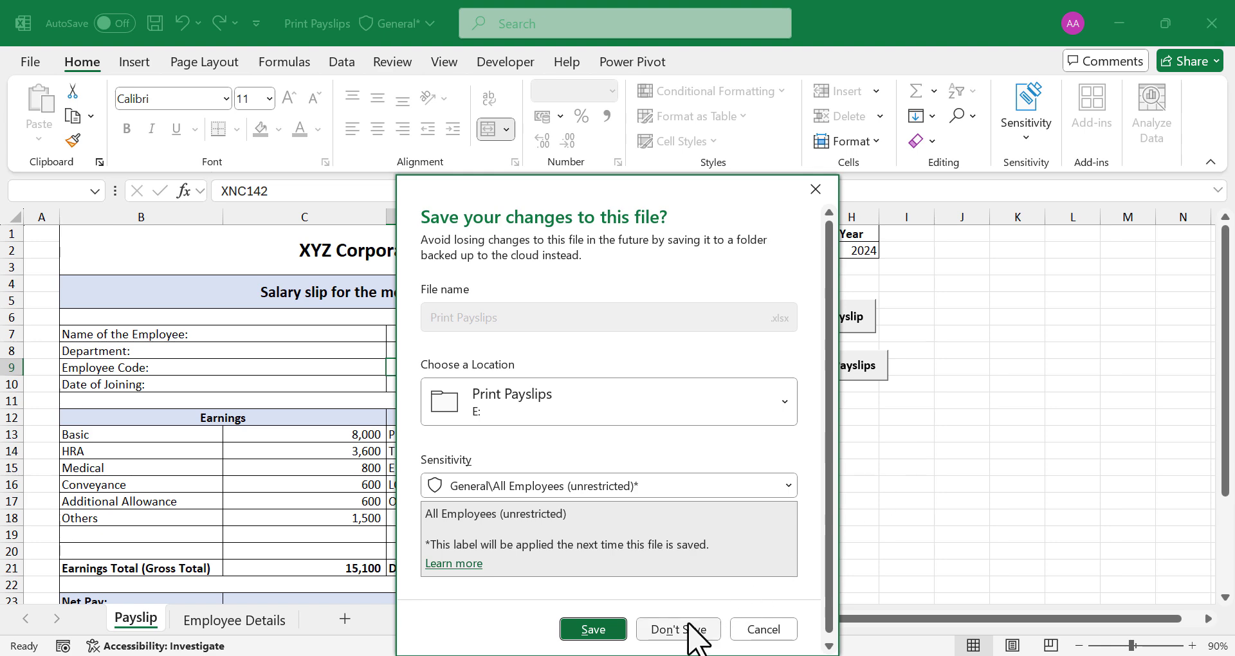
left_click(675, 629)
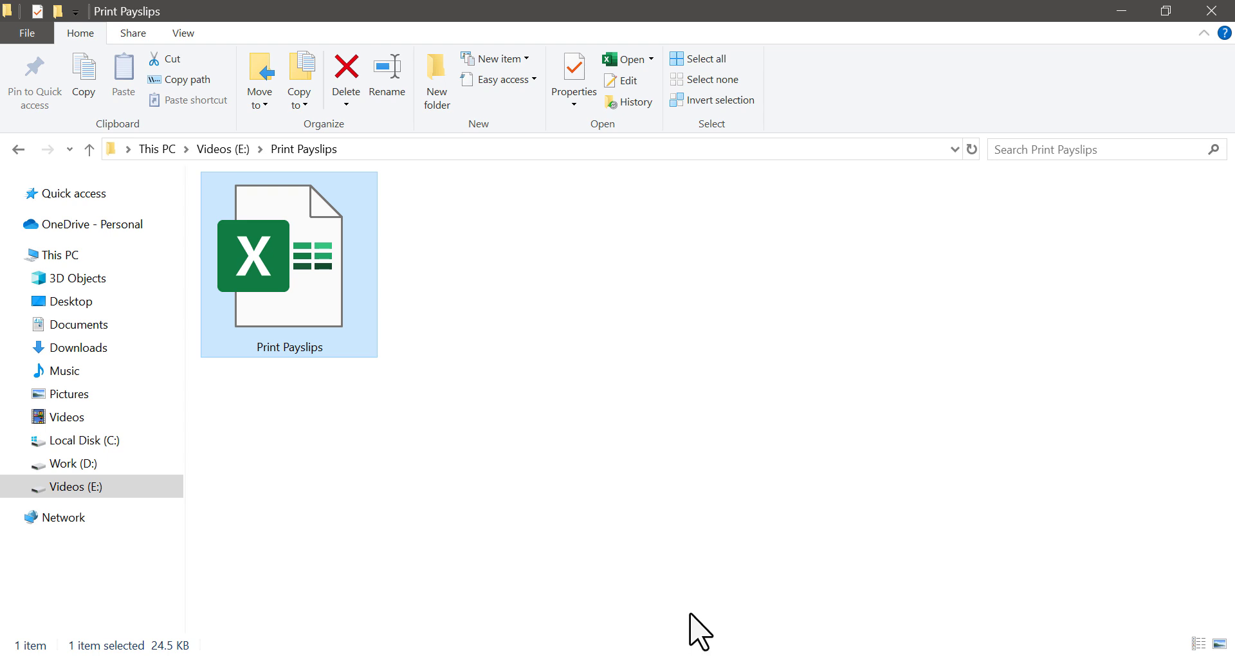
mouse_move(426, 323)
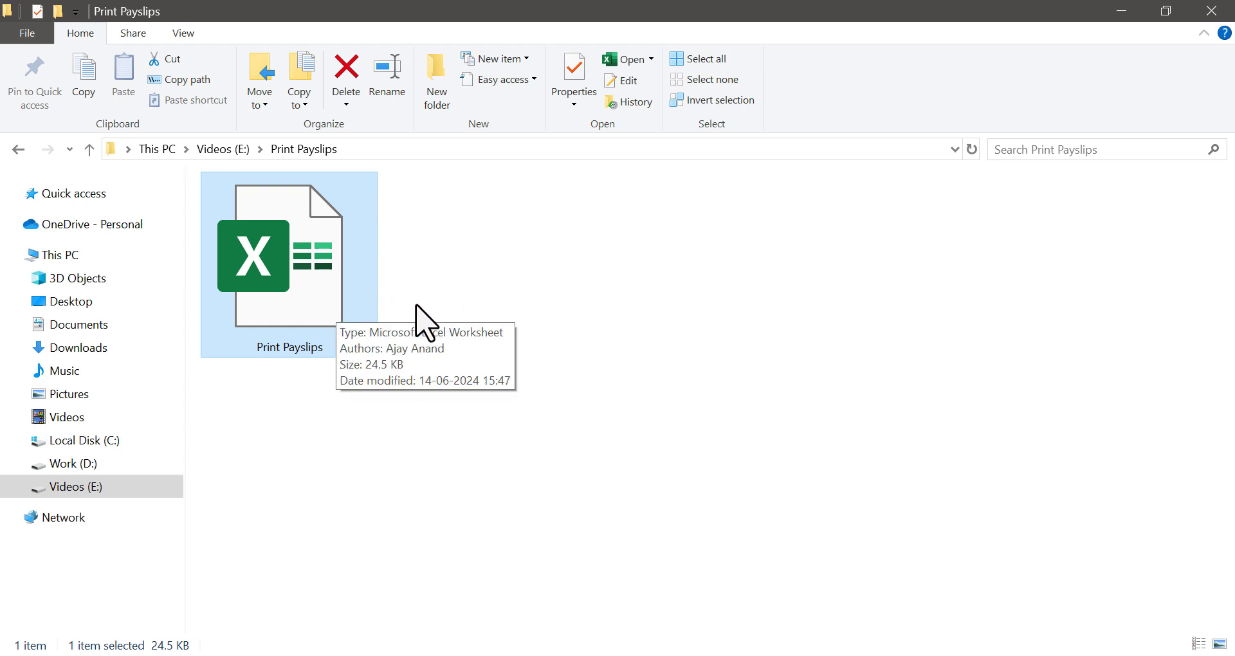
Copy and paste Print Payslips to create 'Print Payslips - Copy' in the same folder.
right_click(287, 254)
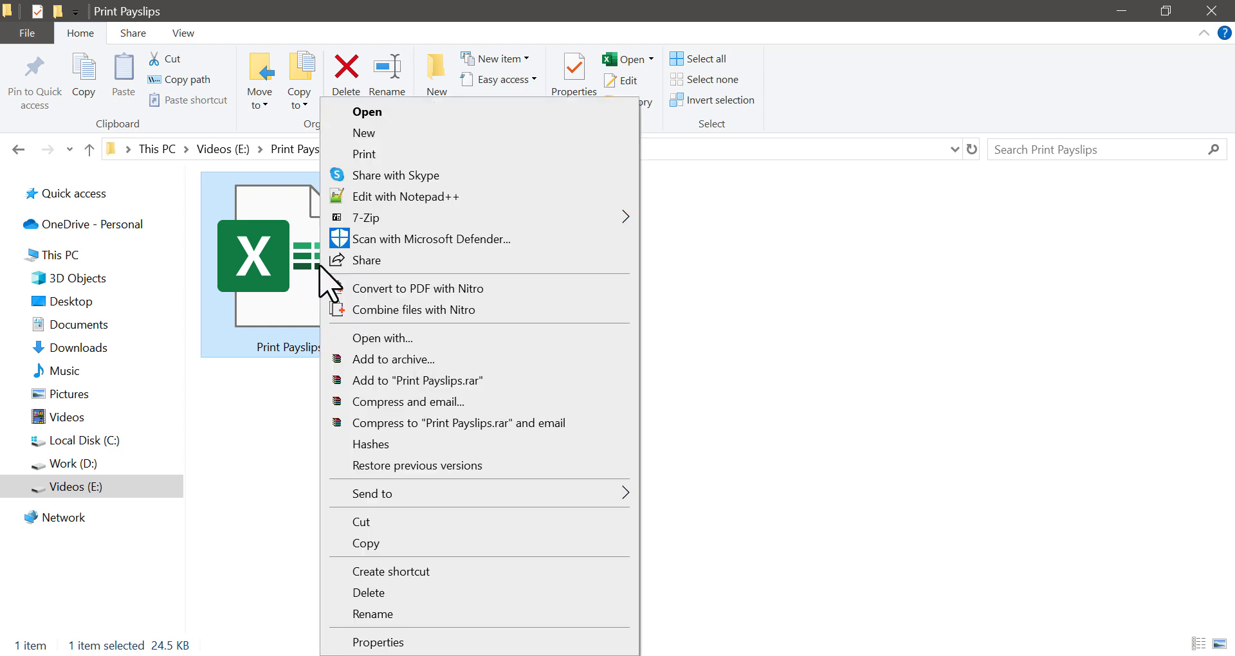
left_click(530, 286)
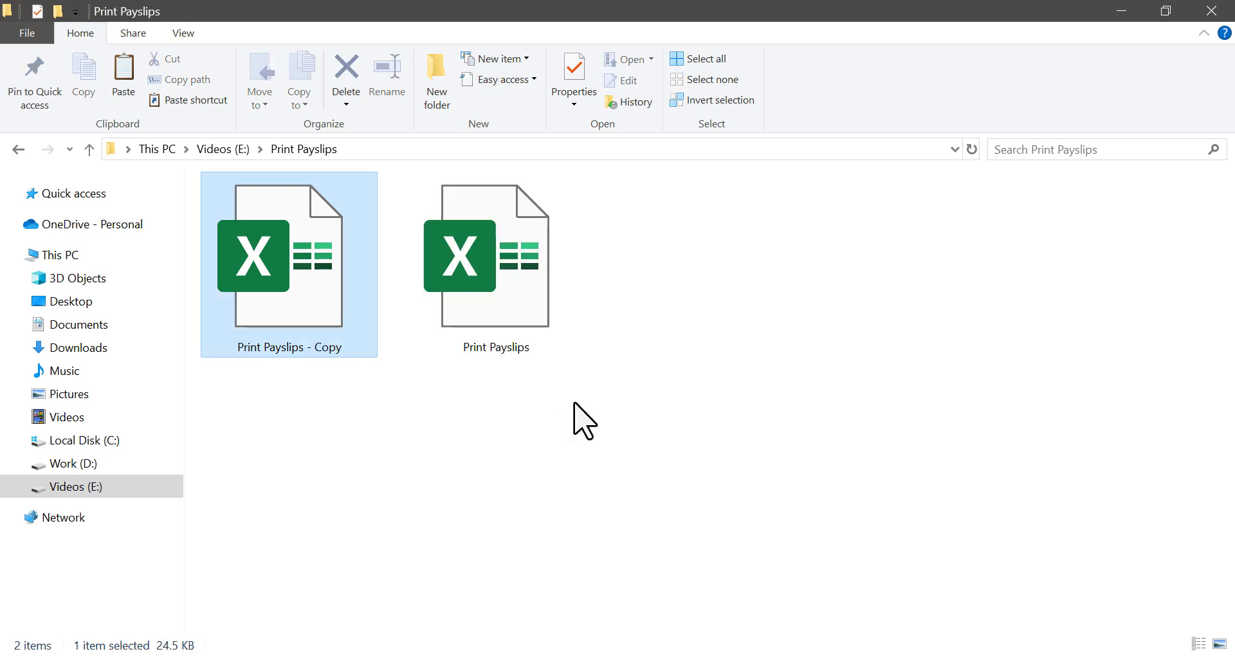
left_click(495, 256)
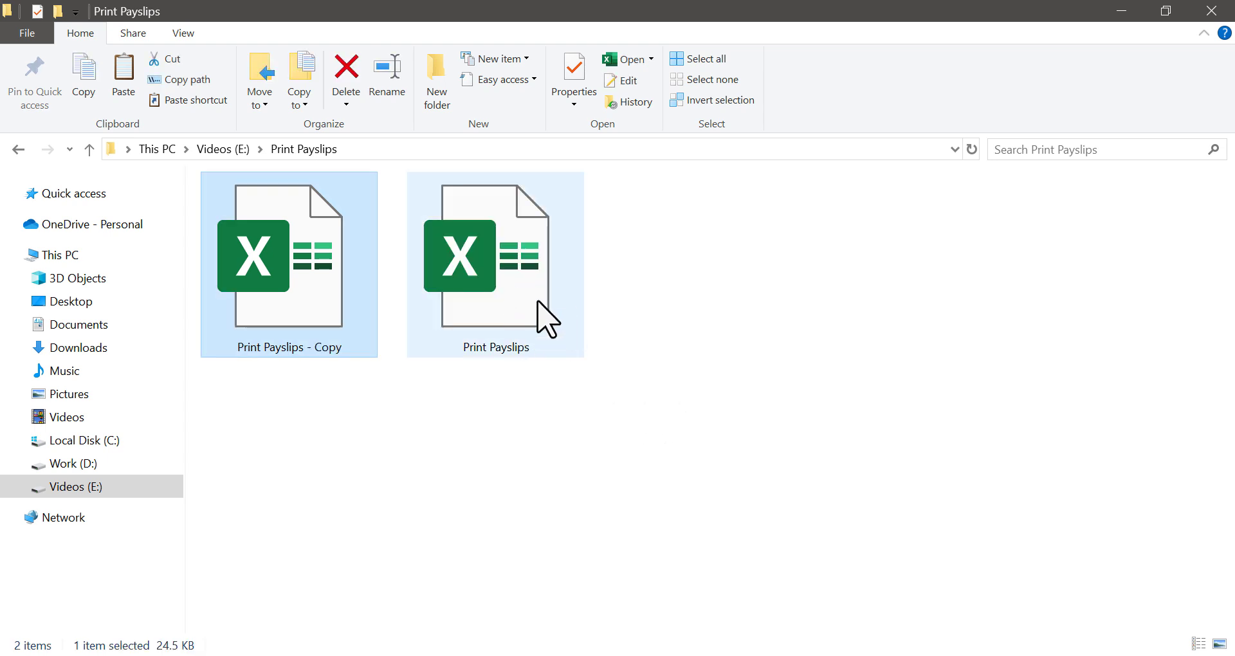
left_click(595, 427)
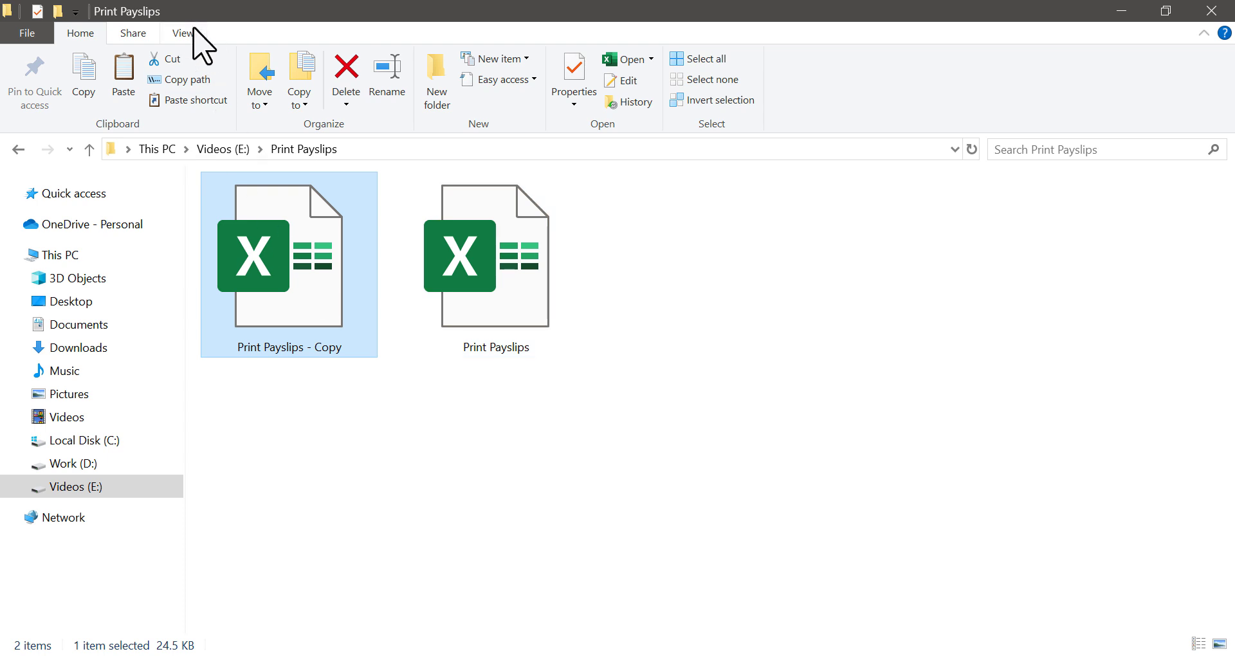
Show file name extensions and rename Print Payslips.xlsx to Print Payslips.zip.
left_click(183, 34)
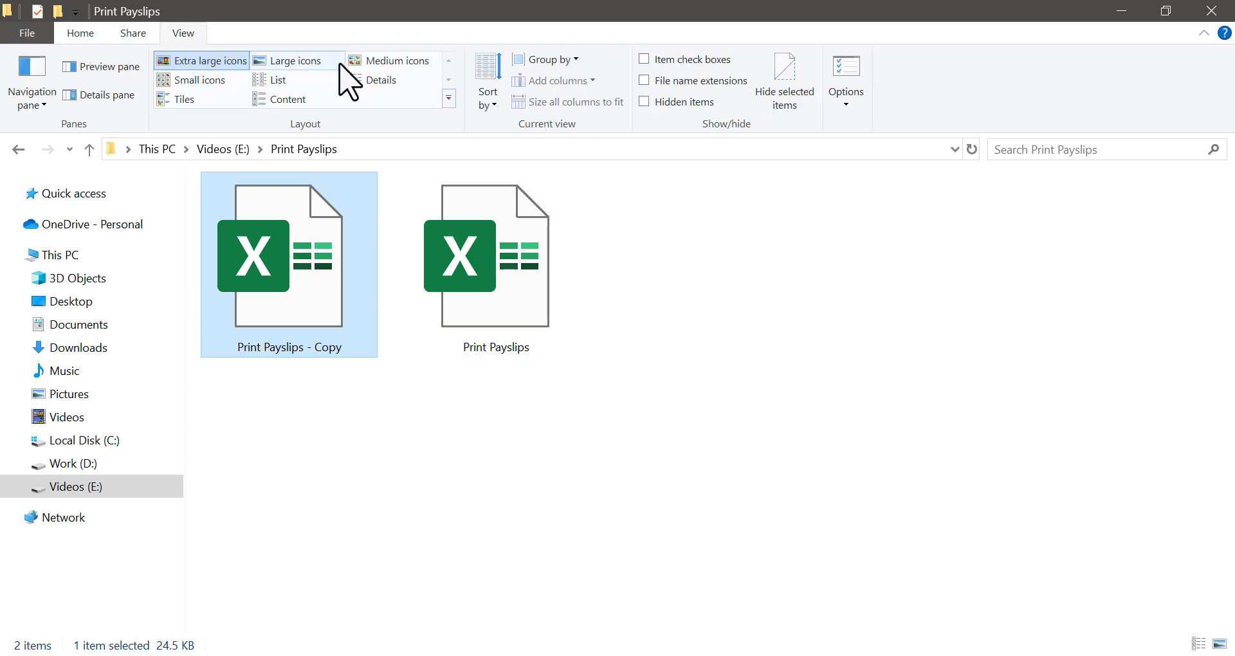
mouse_move(646, 81)
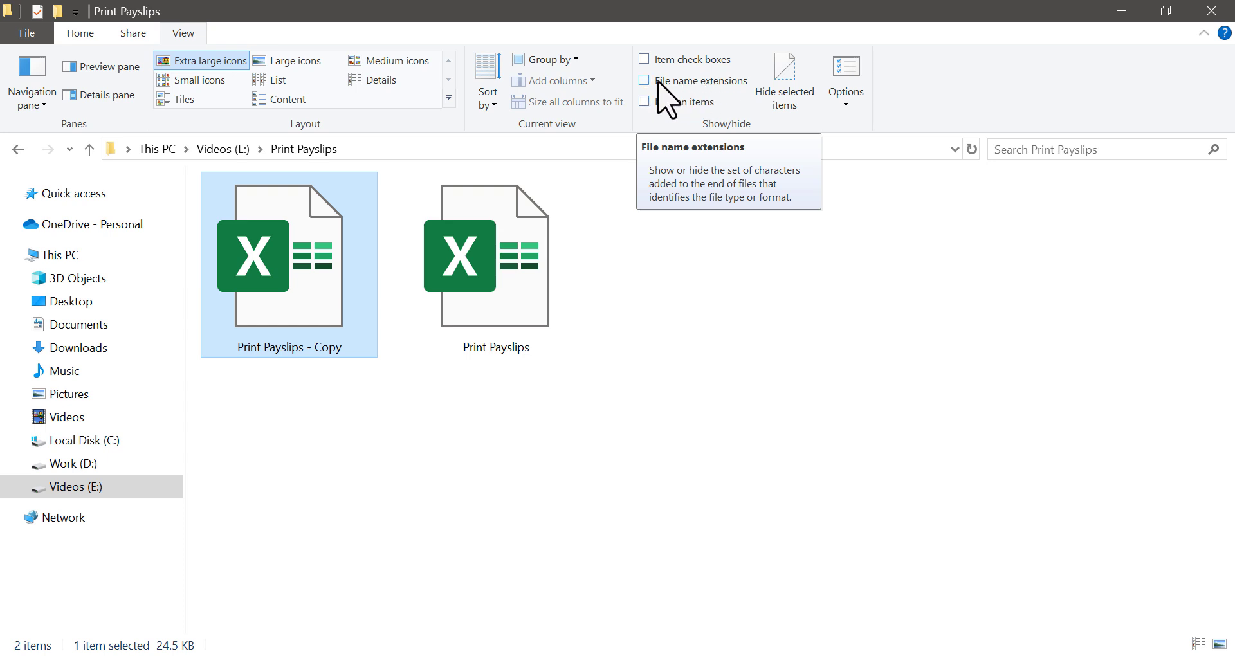
left_click(645, 79)
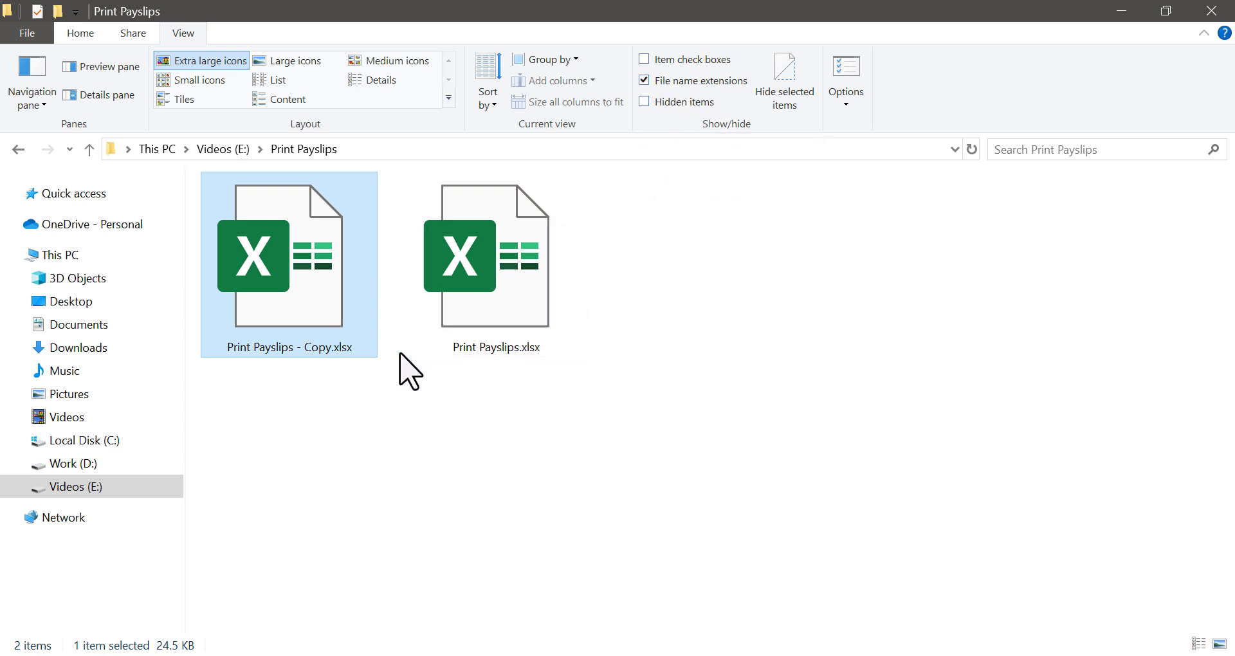
left_click(495, 264)
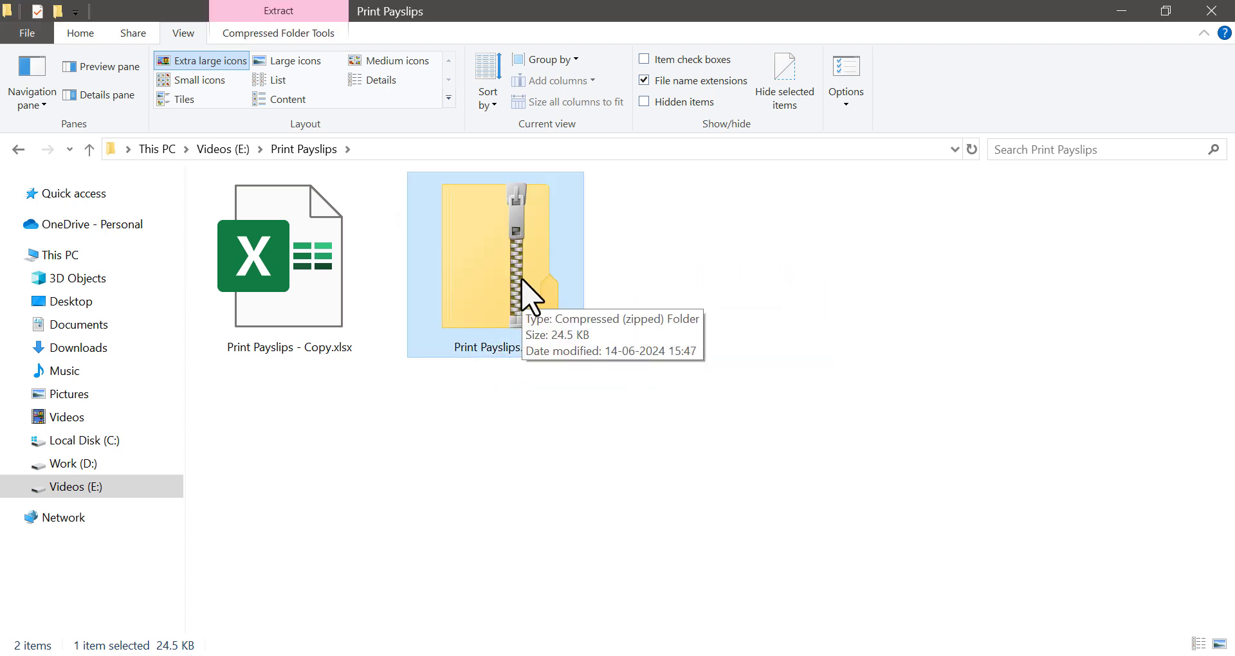
Browse into Print Payslips.zip > xl > worksheets and select sheet1.xml for copying to the desktop.
double_click(494, 264)
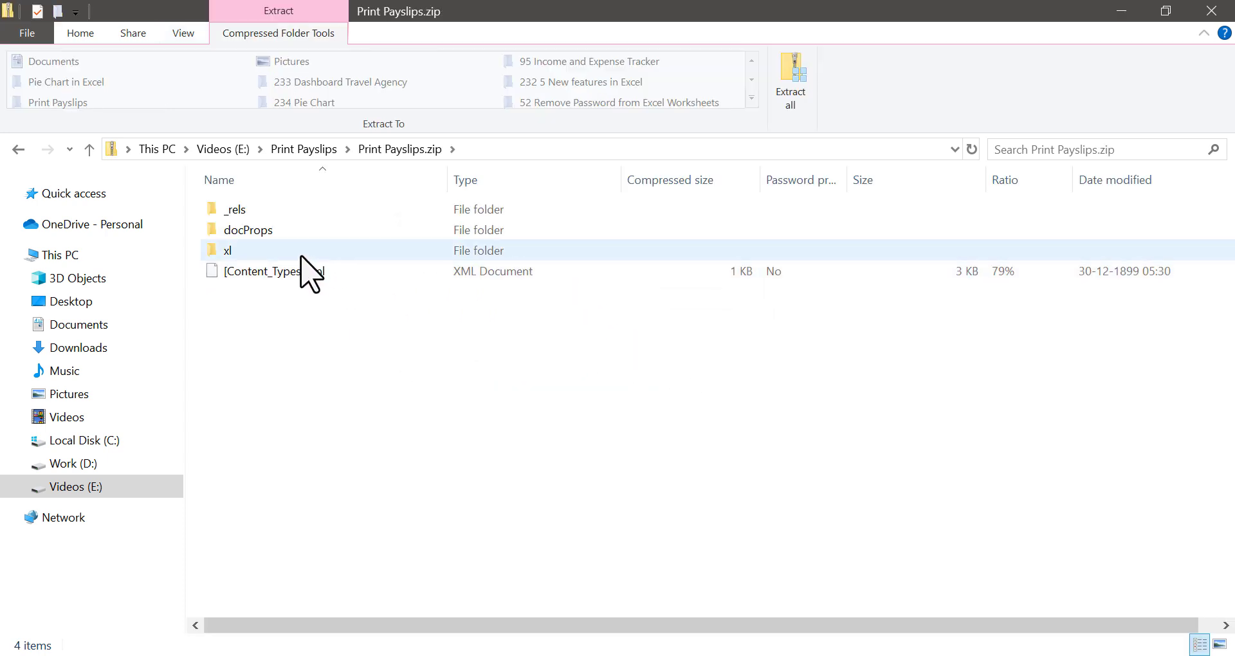
double_click(226, 251)
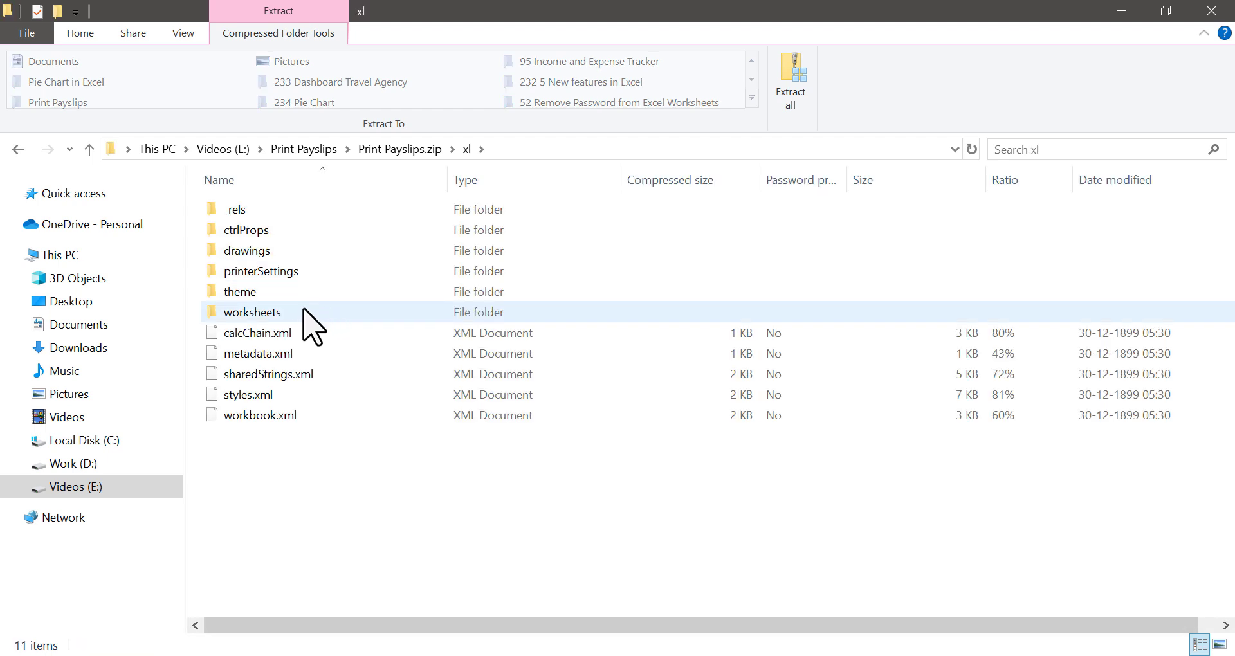
double_click(251, 311)
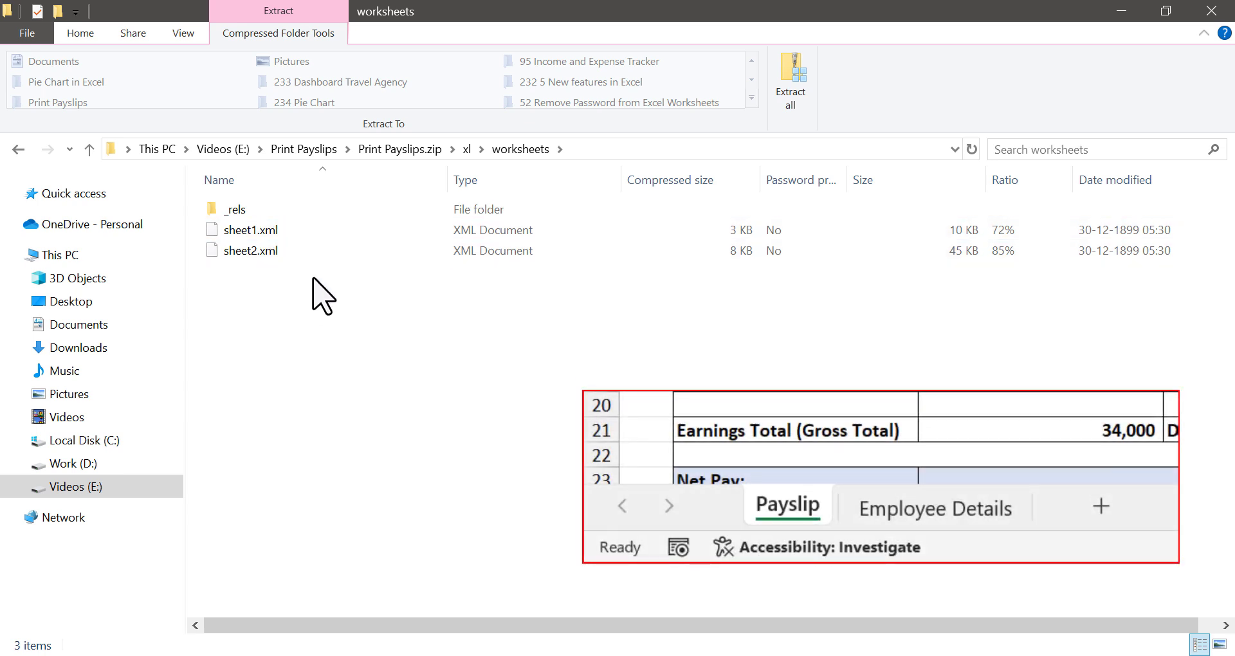
left_click(252, 229)
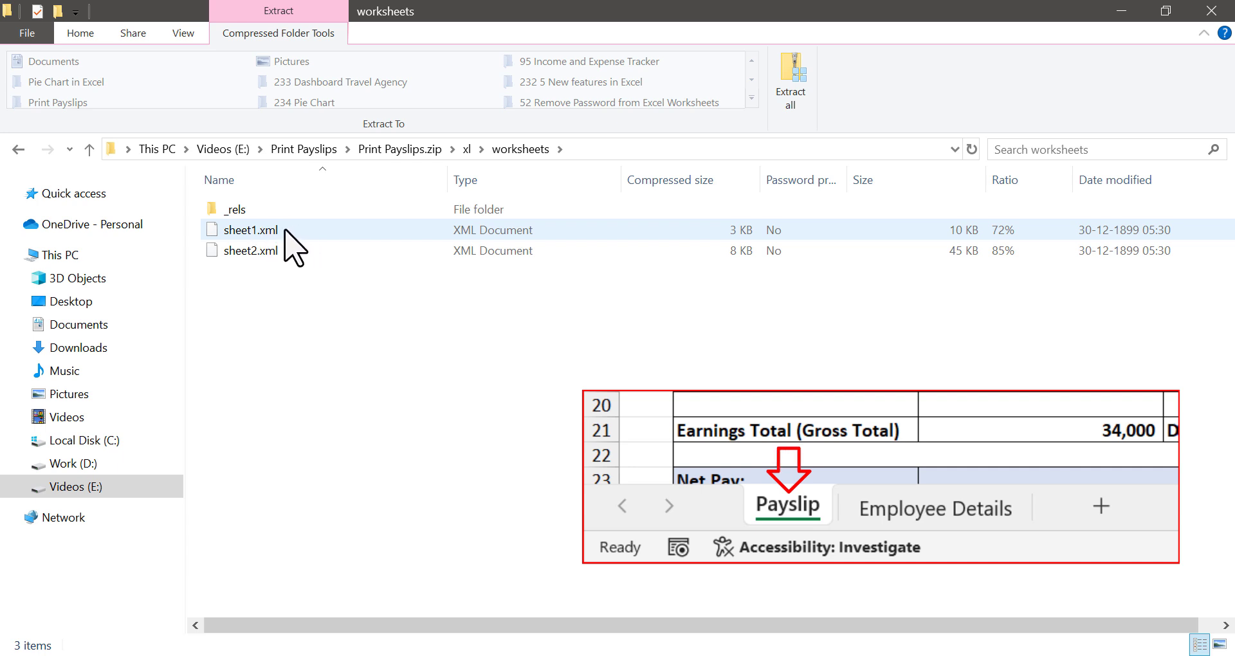
left_click(253, 229)
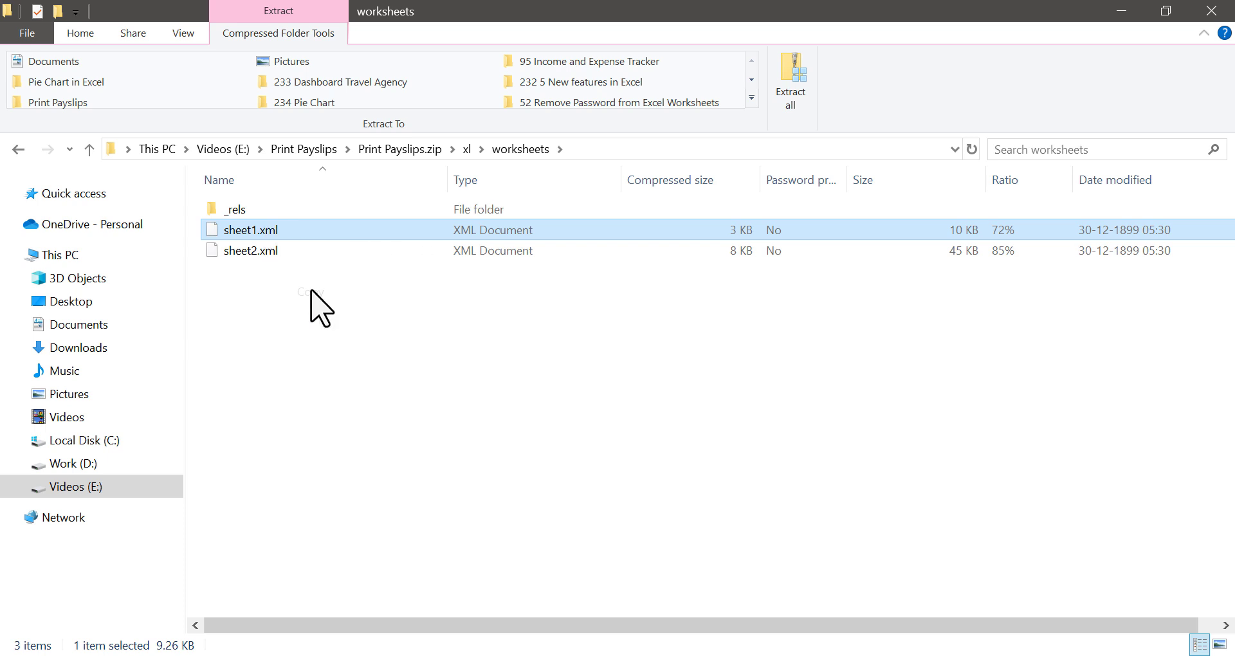
mouse_move(1100, 52)
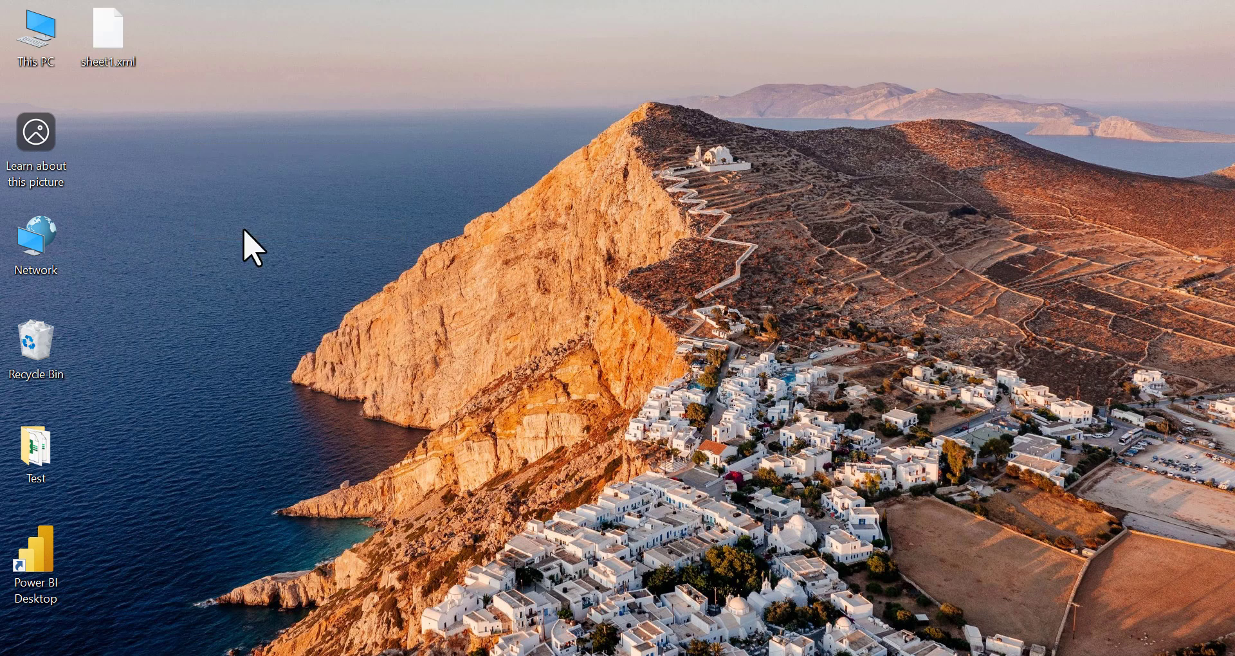
Open the desktop sheet1.xml with Notepad via Open with.
right_click(108, 29)
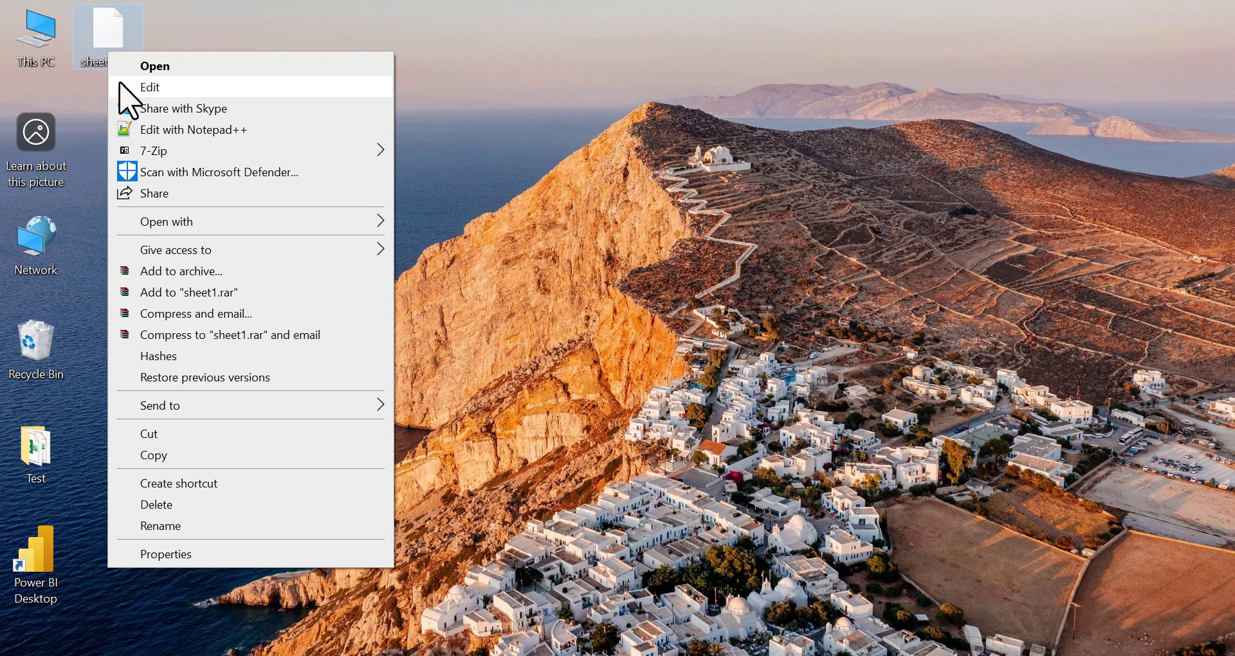
left_click(166, 222)
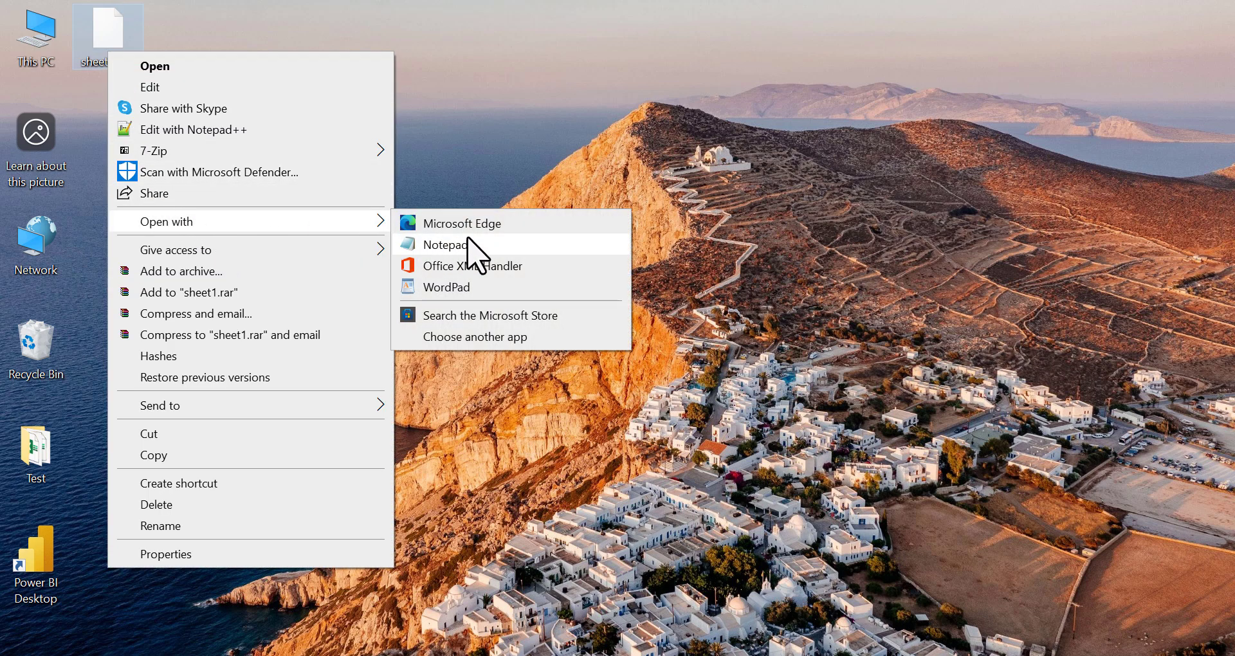
left_click(445, 245)
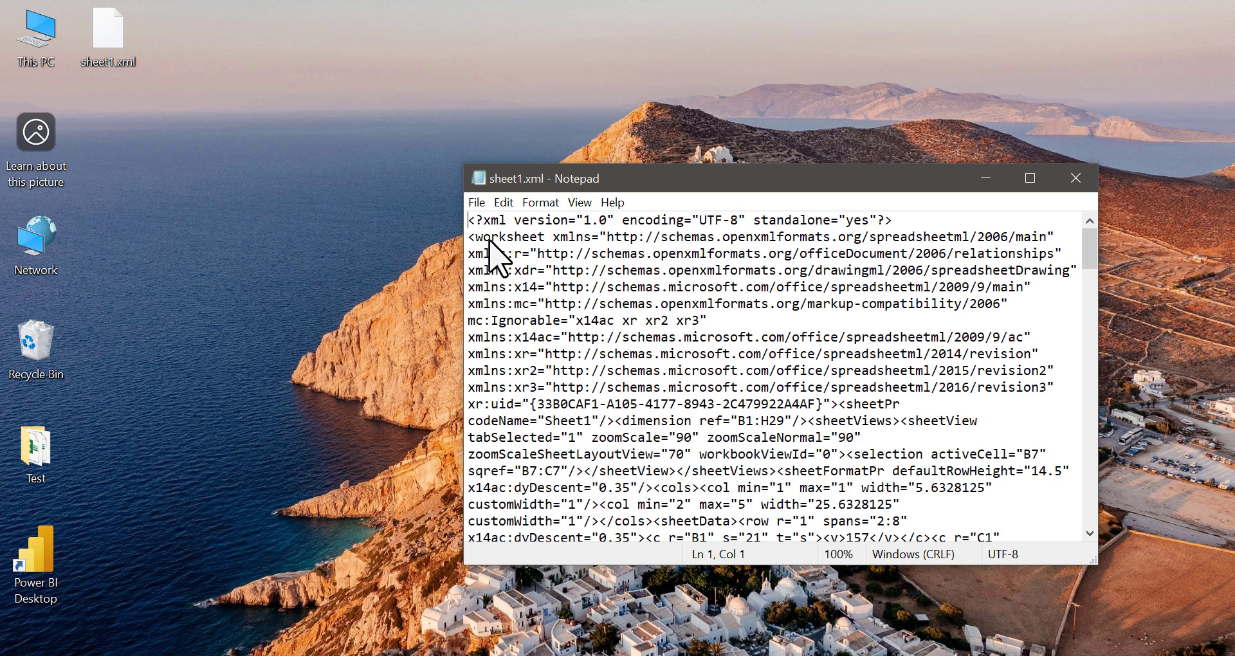
mouse_move(575, 270)
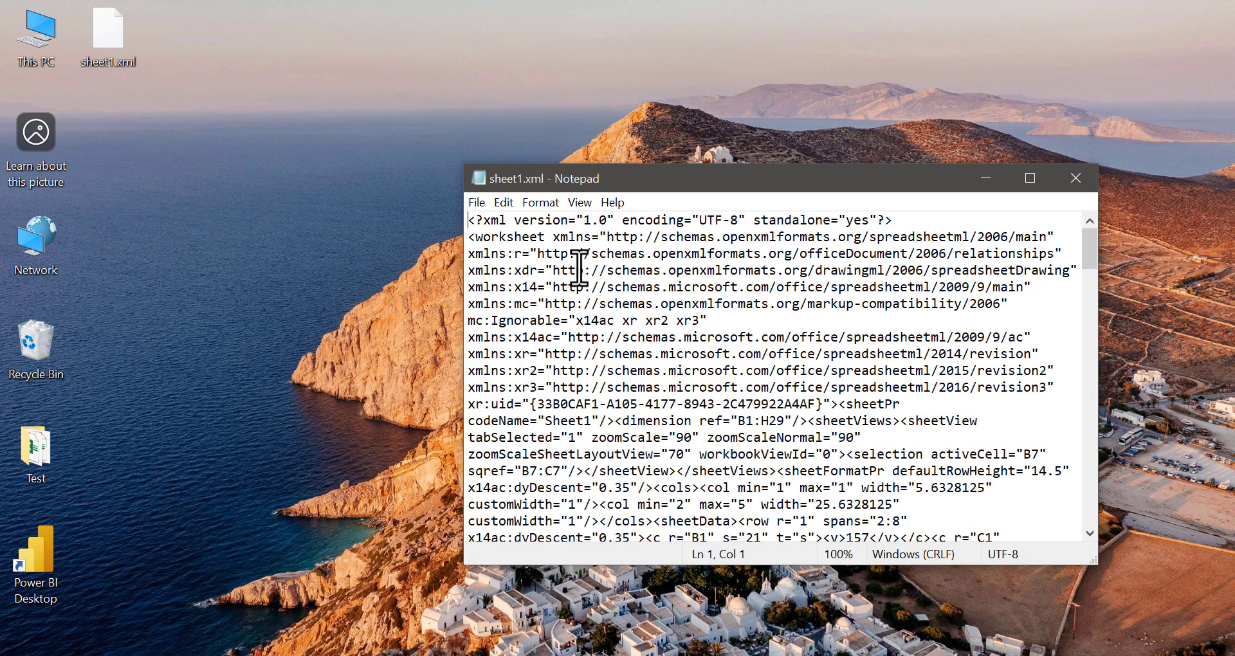
Find 'protec' in sheet1.xml to locate the sheetProtection element.
left_click(503, 202)
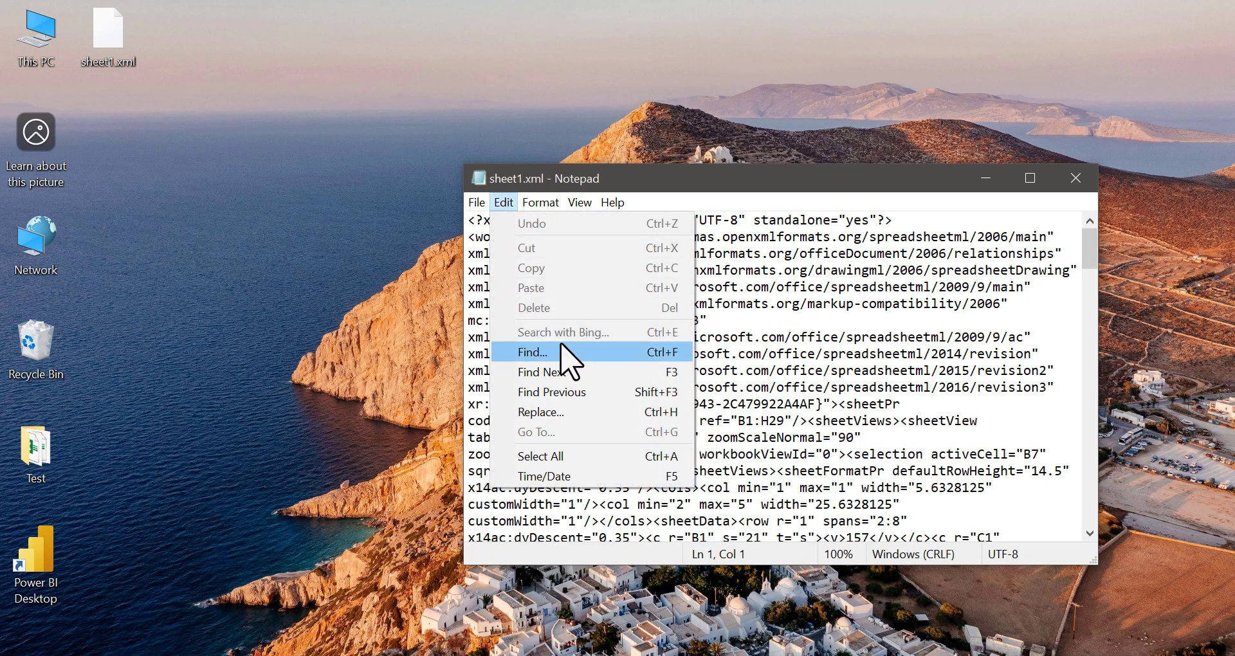
left_click(534, 353)
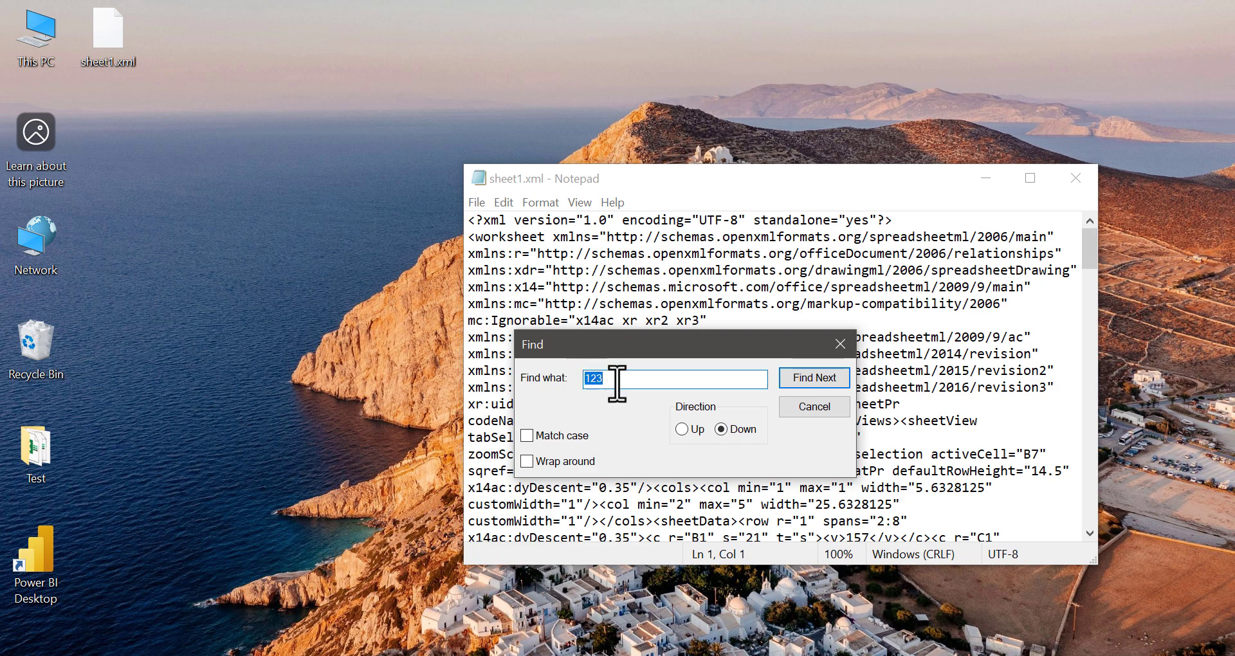
type("protec")
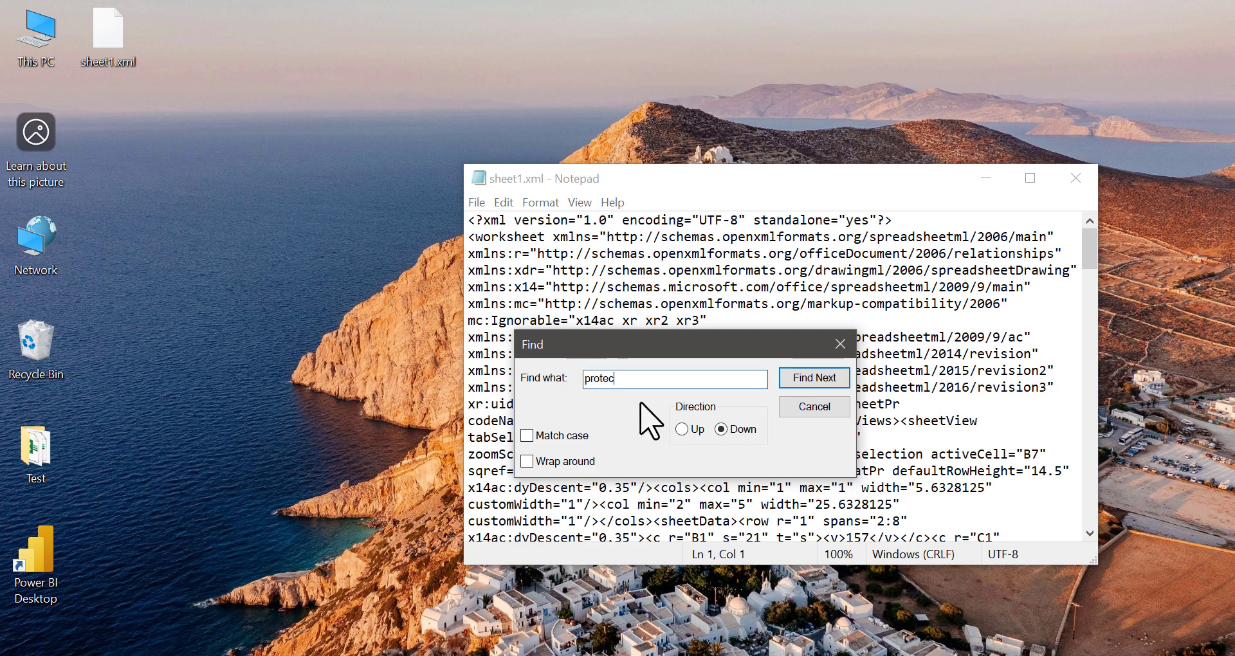
left_click(814, 378)
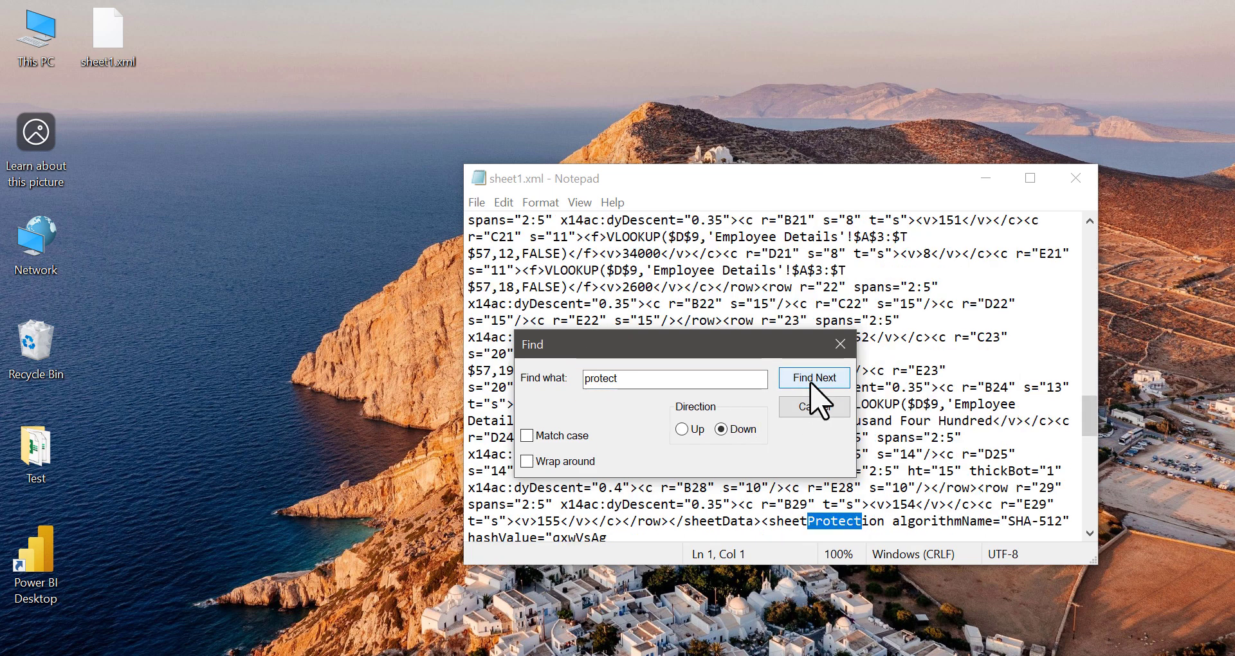
left_click(813, 379)
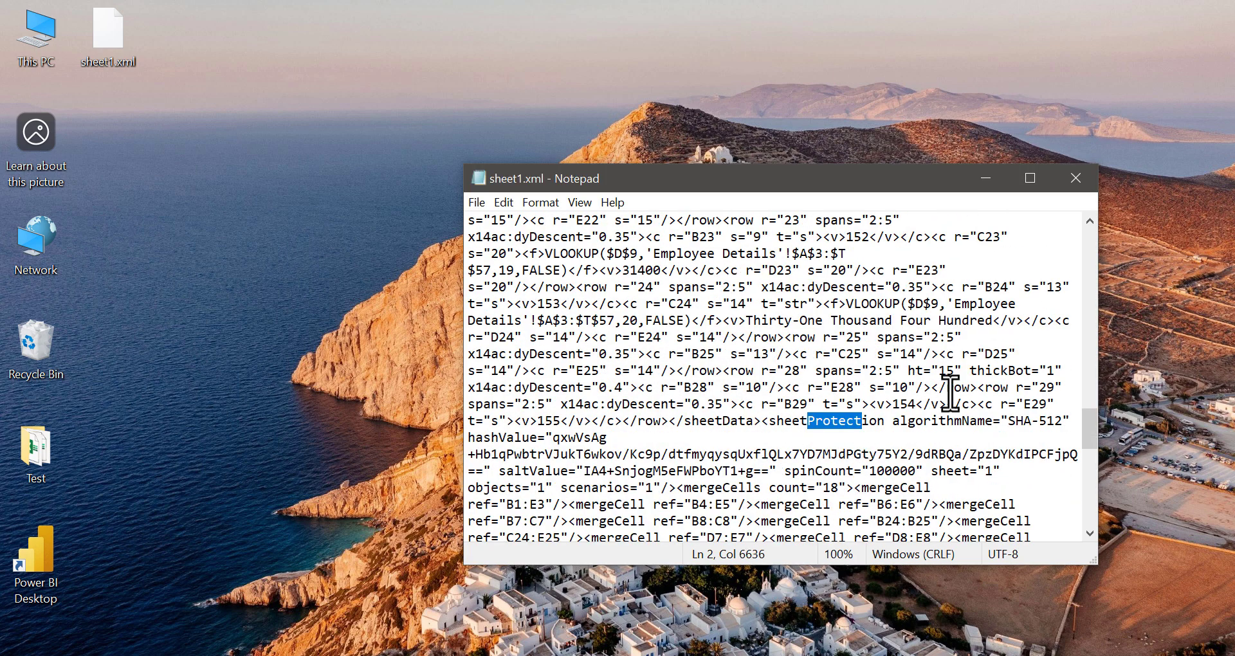
Delete the whole <sheetProtection .../> tag, save sheet1.xml and close Notepad.
left_click(1029, 178)
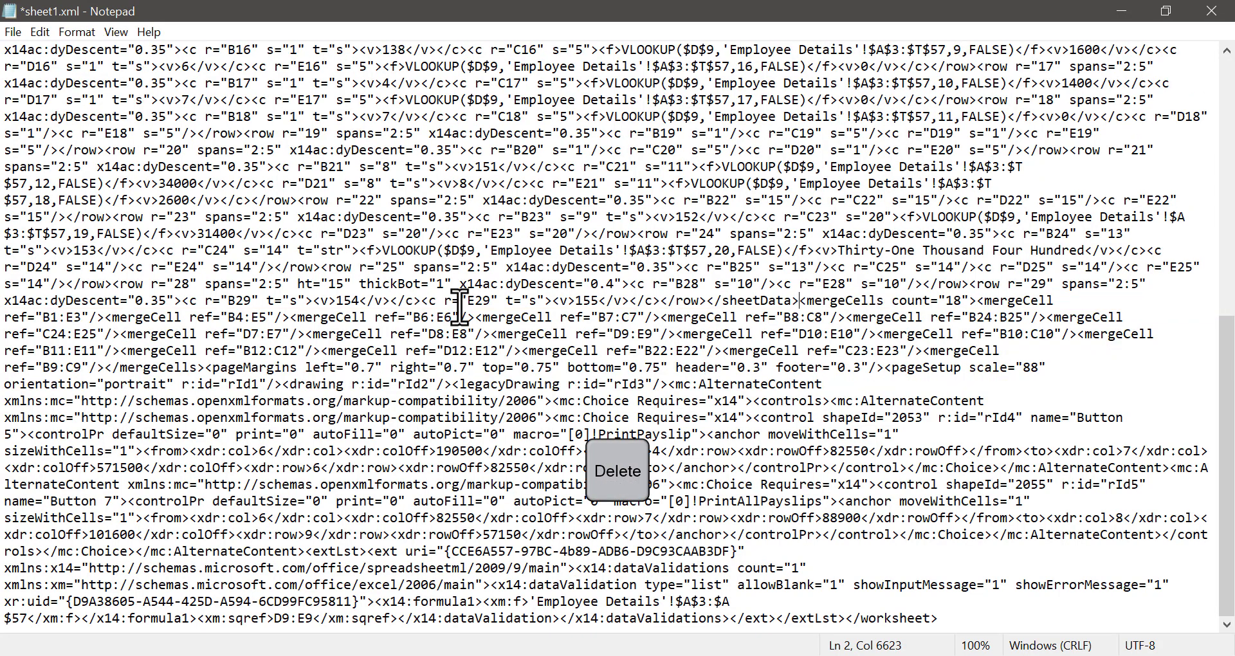
left_click(13, 31)
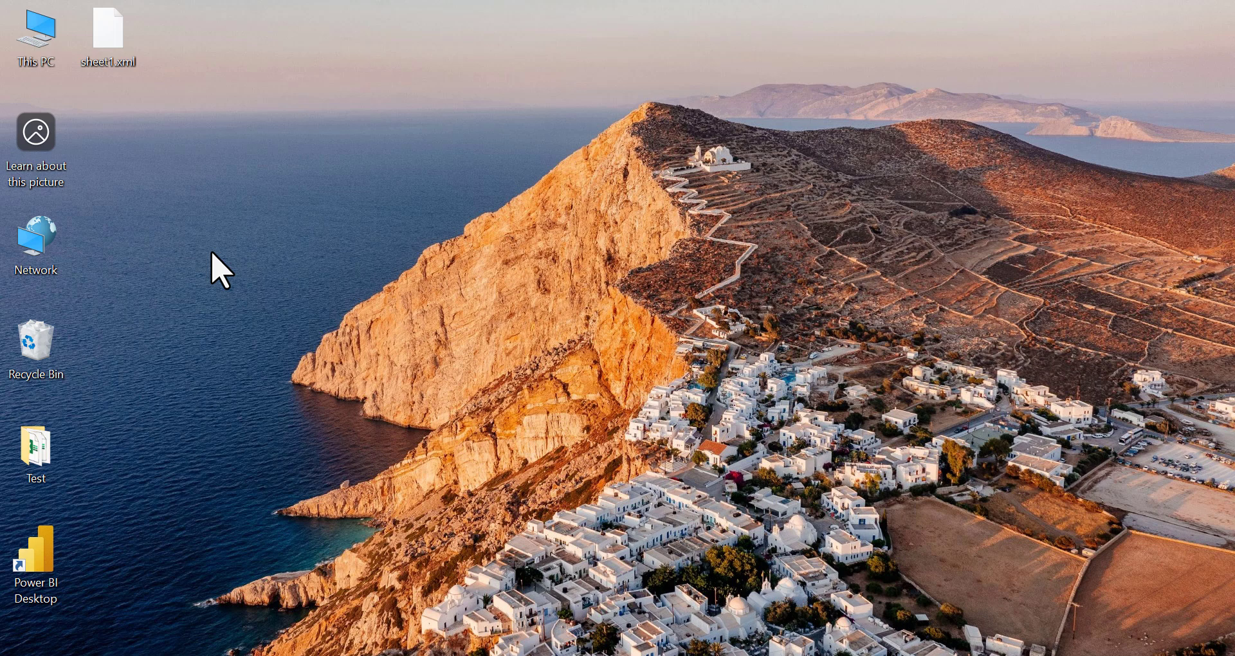
Copy the edited sheet1.xml, delete the old one in the zip's worksheets folder, and paste the new one.
left_click(108, 31)
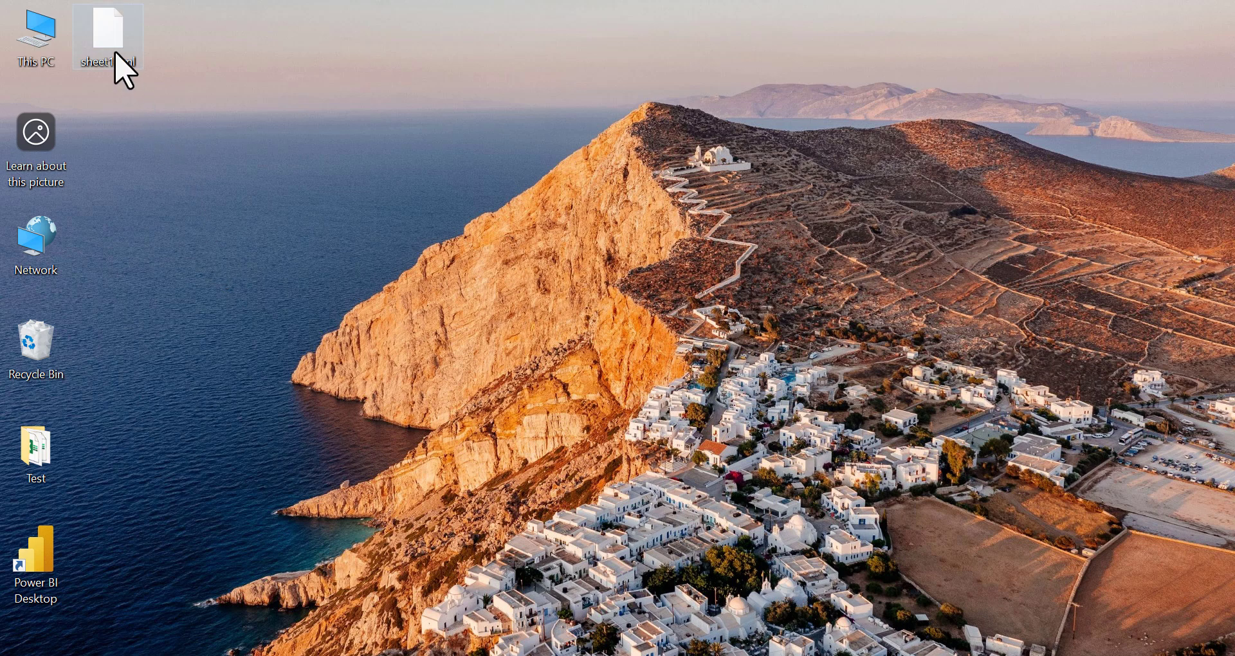
right_click(107, 36)
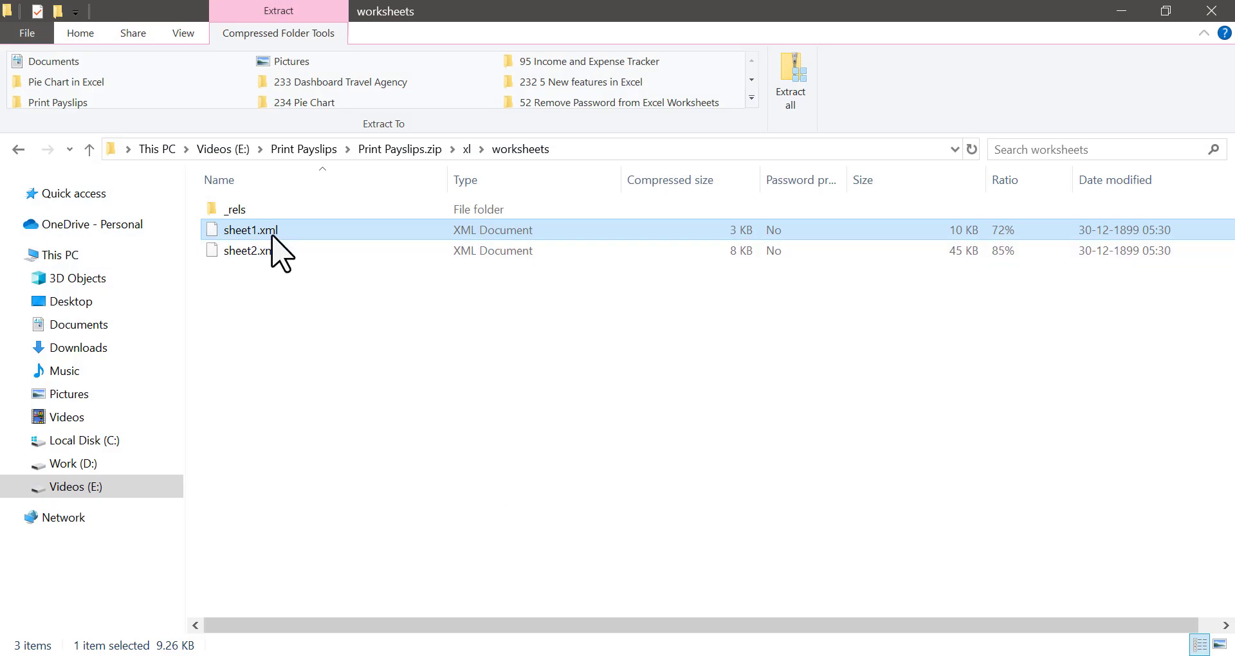
key("Delete")
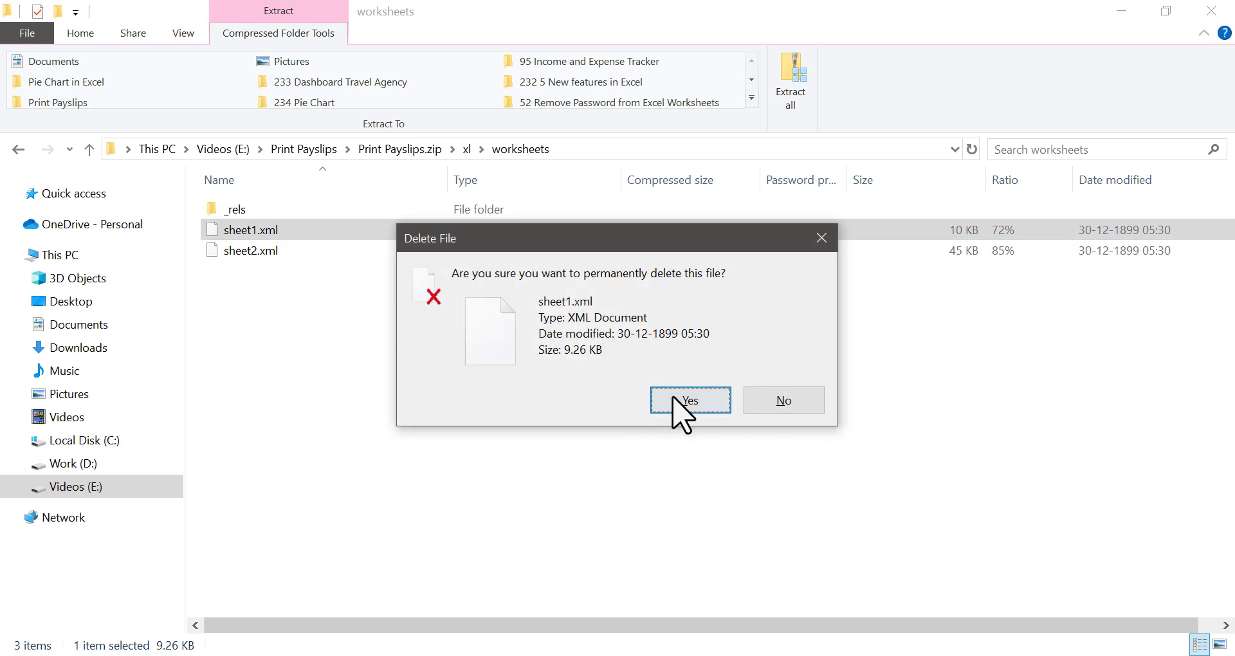
left_click(688, 401)
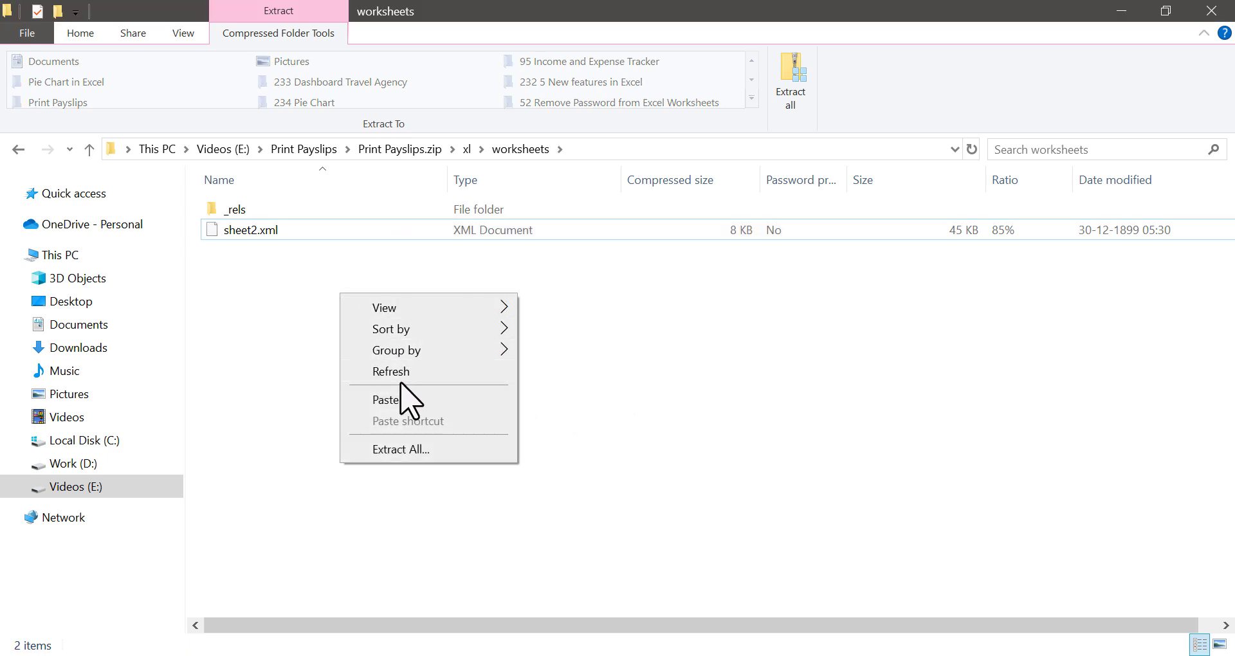
left_click(386, 399)
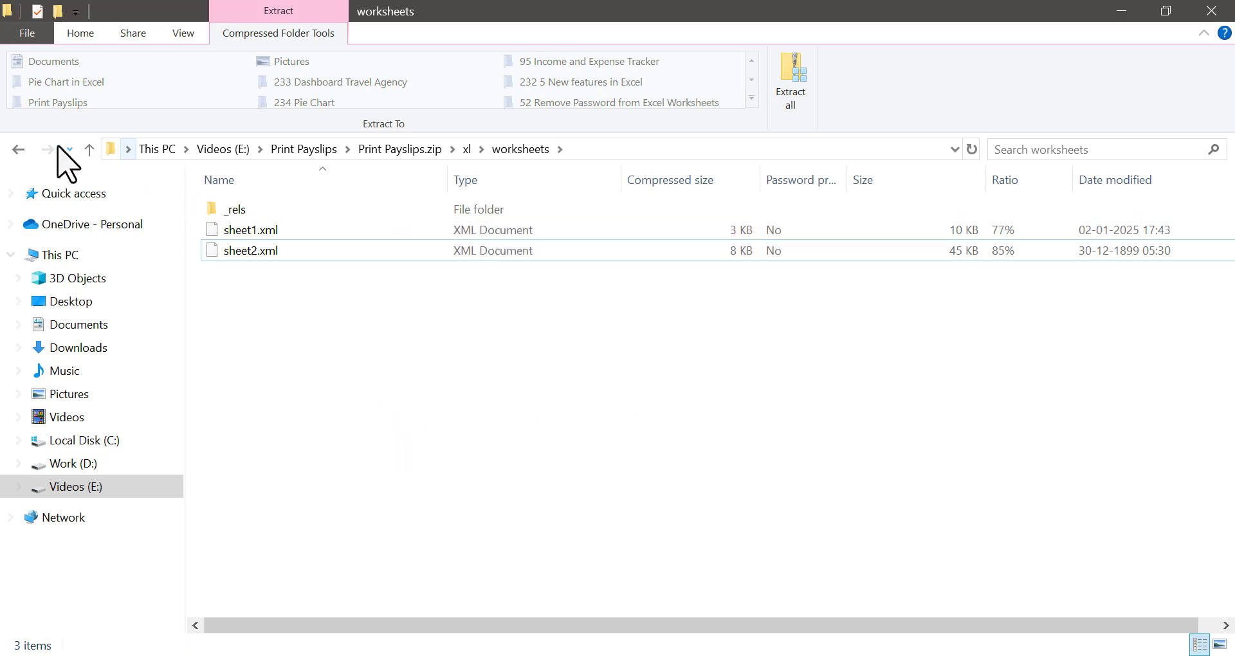
left_click(17, 150)
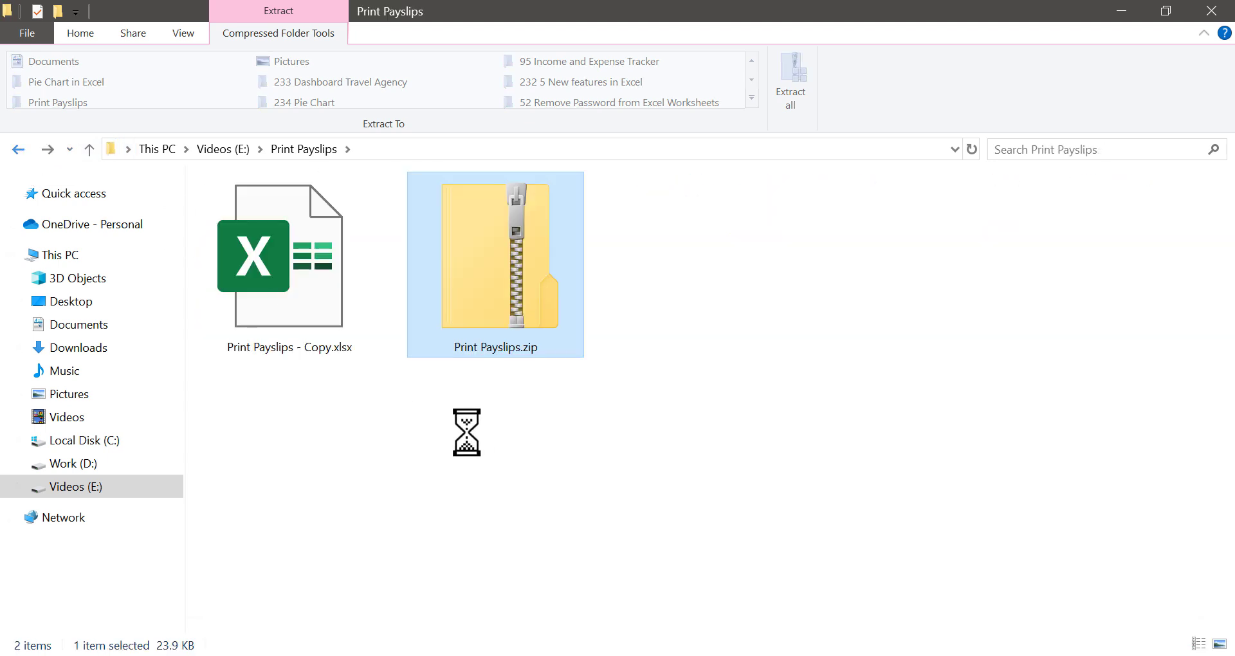
Rename Print Payslips.zip back to Print Payslips.xlsx and open it in Excel.
right_click(495, 264)
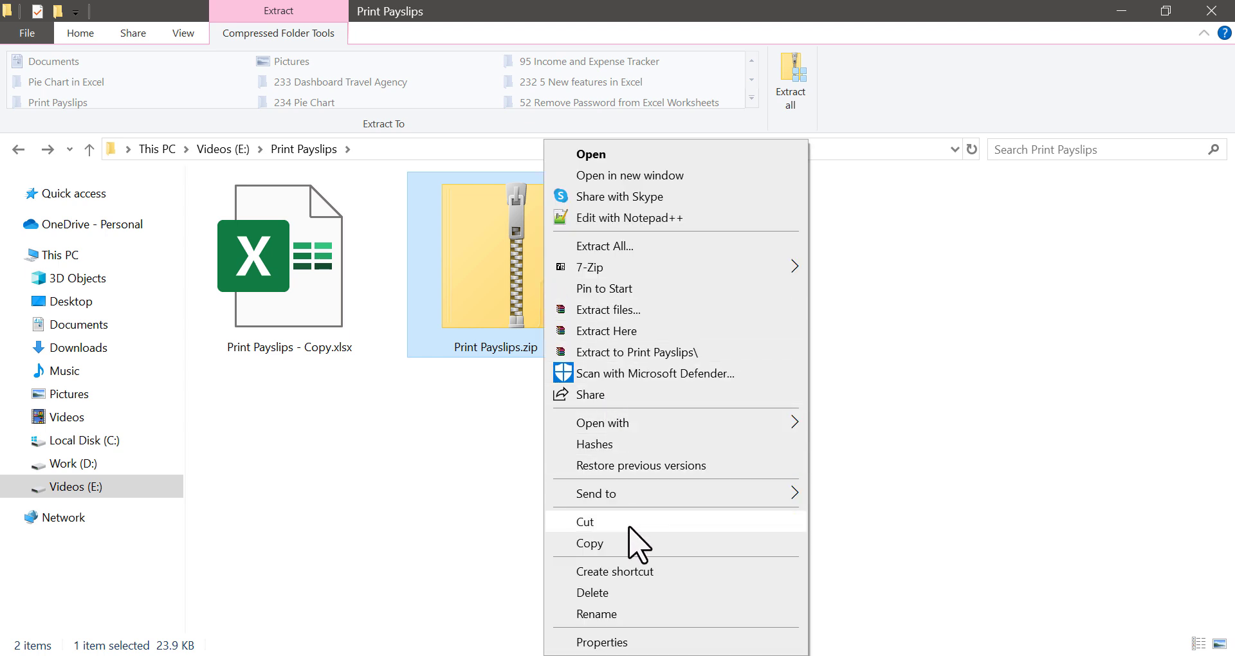
left_click(597, 613)
type("Print Payslips.xlsx")
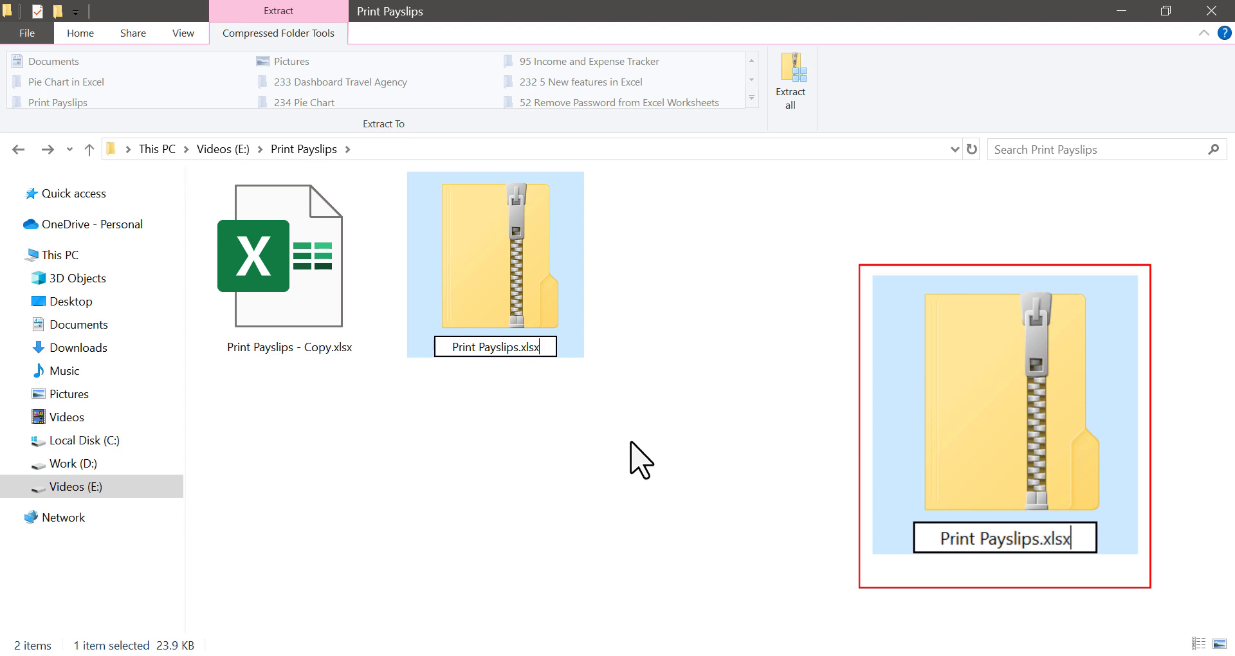
key("Enter")
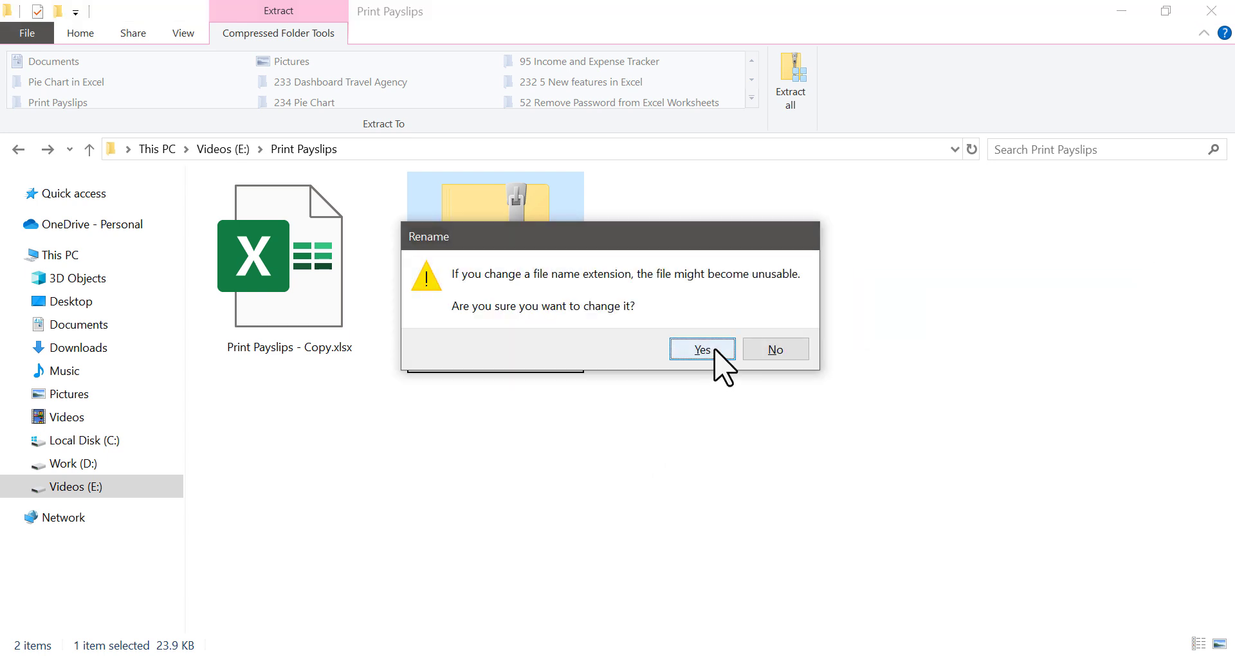
left_click(701, 350)
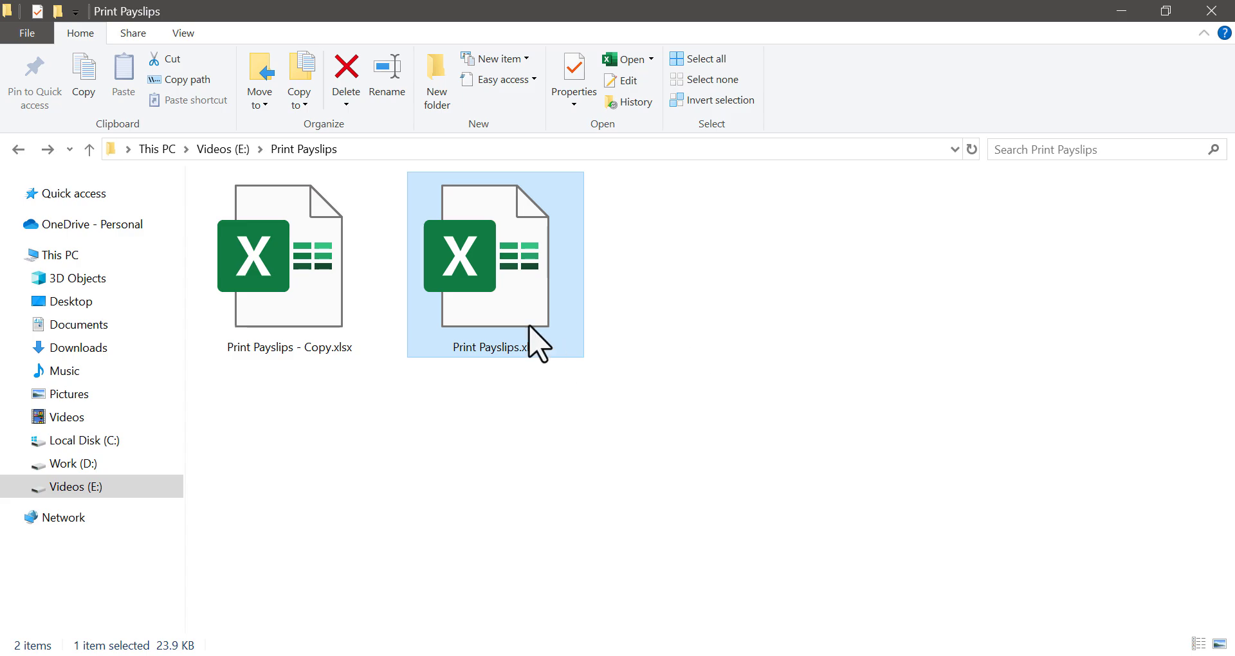
double_click(495, 256)
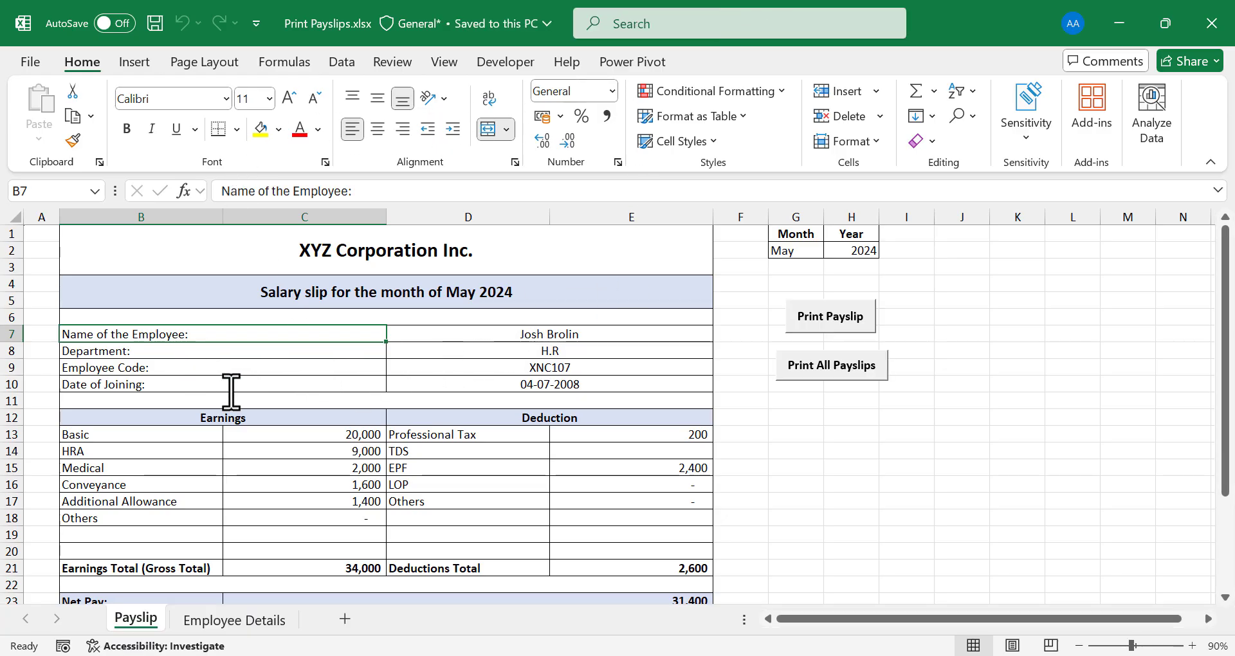
Relabel B7 as 'Employee Name:' and begin editing the VLOOKUP formula in D7.
type("Employee Code:")
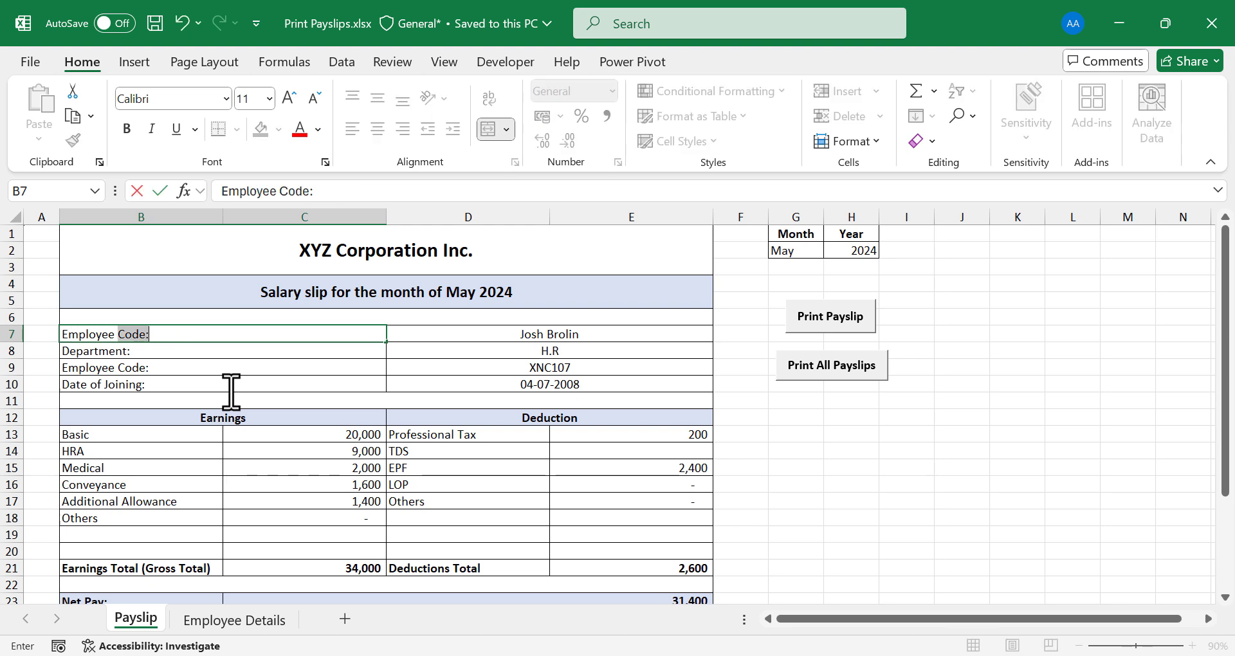
type("Employee Name:")
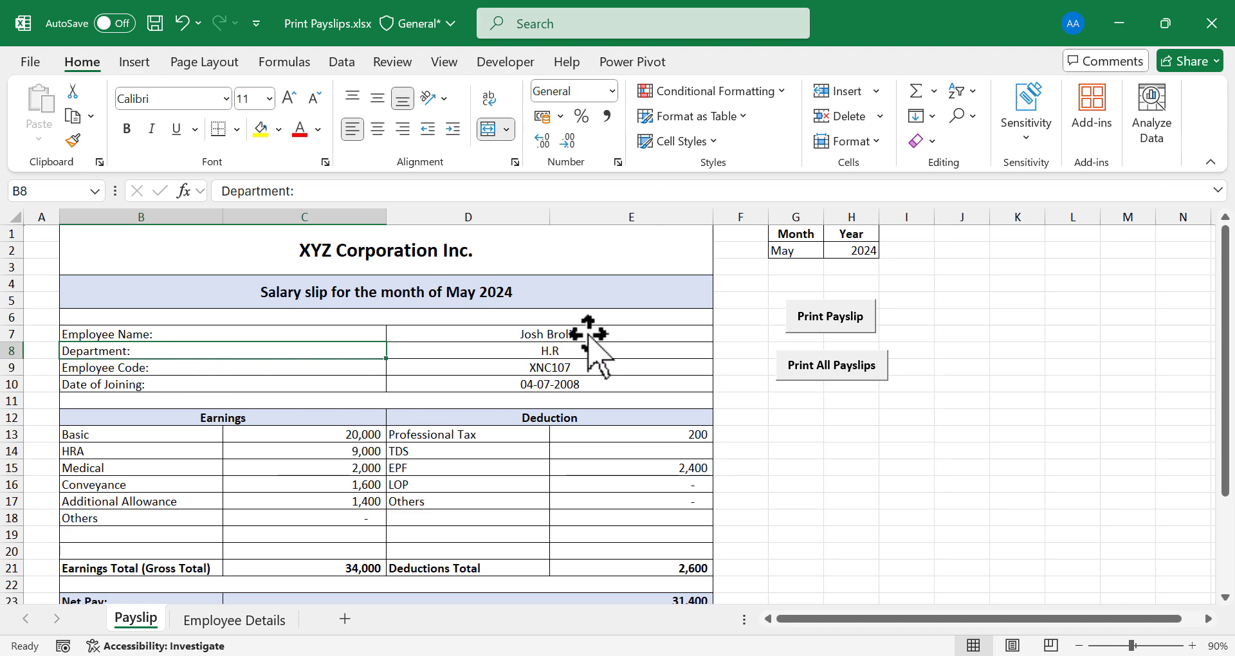
double_click(549, 334)
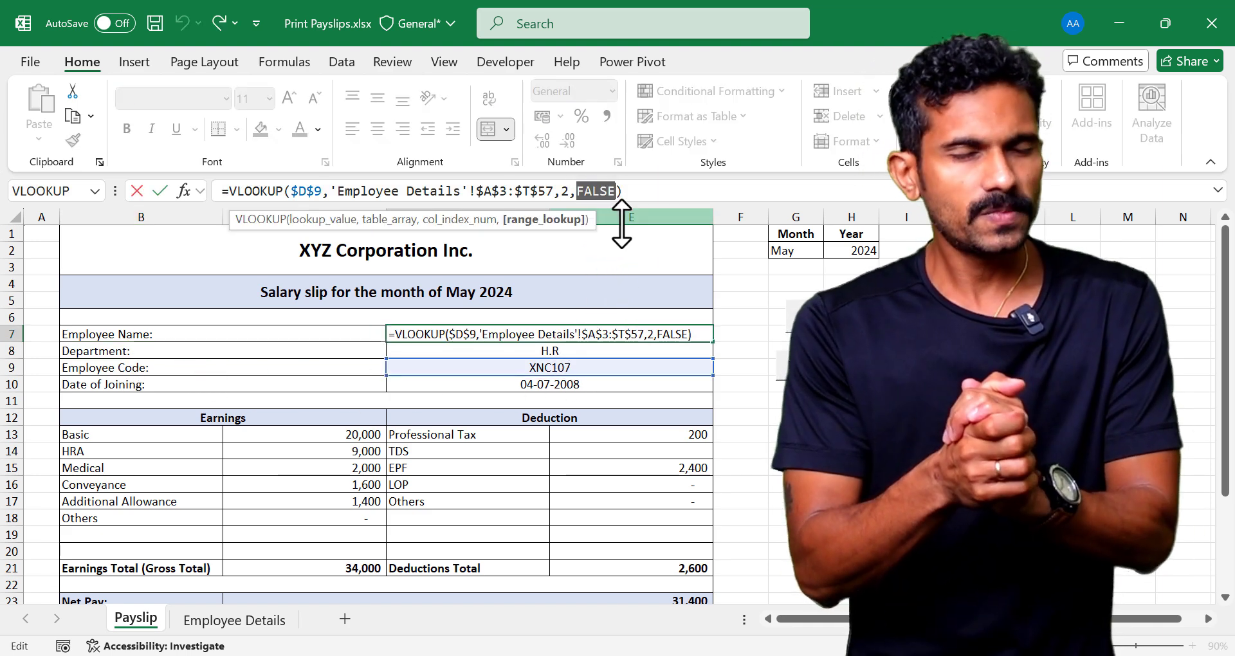